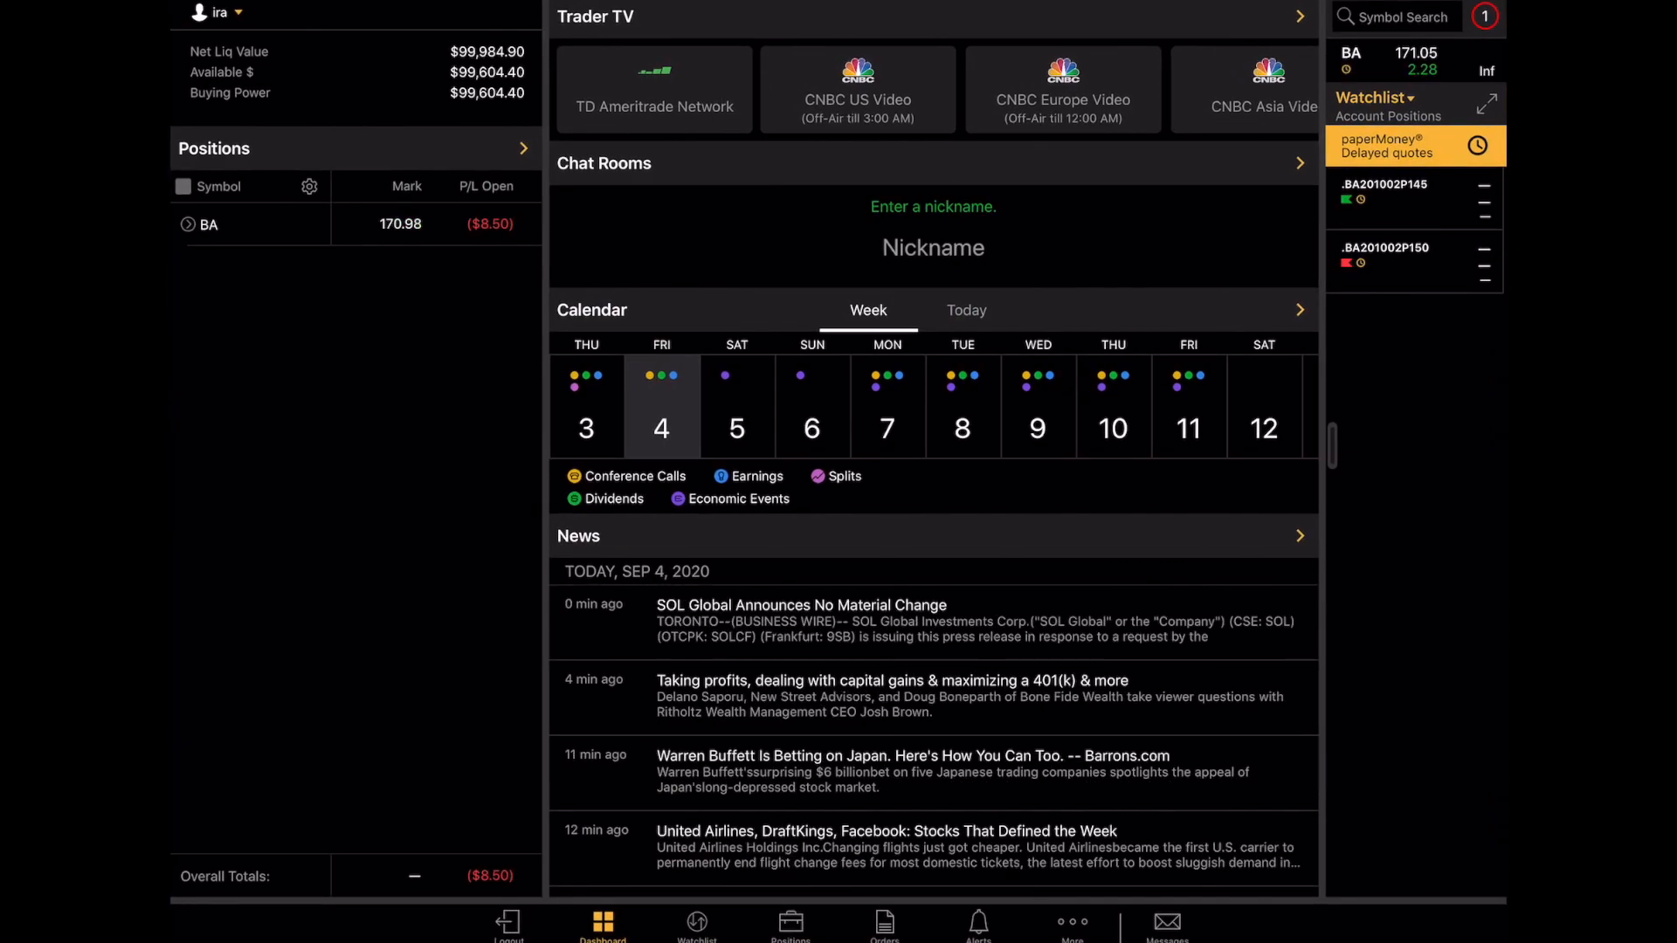
# - Open Boeing's option chain with the 25 Sep 20 weeklys expanded to strikes near 150
pyautogui.click(1394, 15)
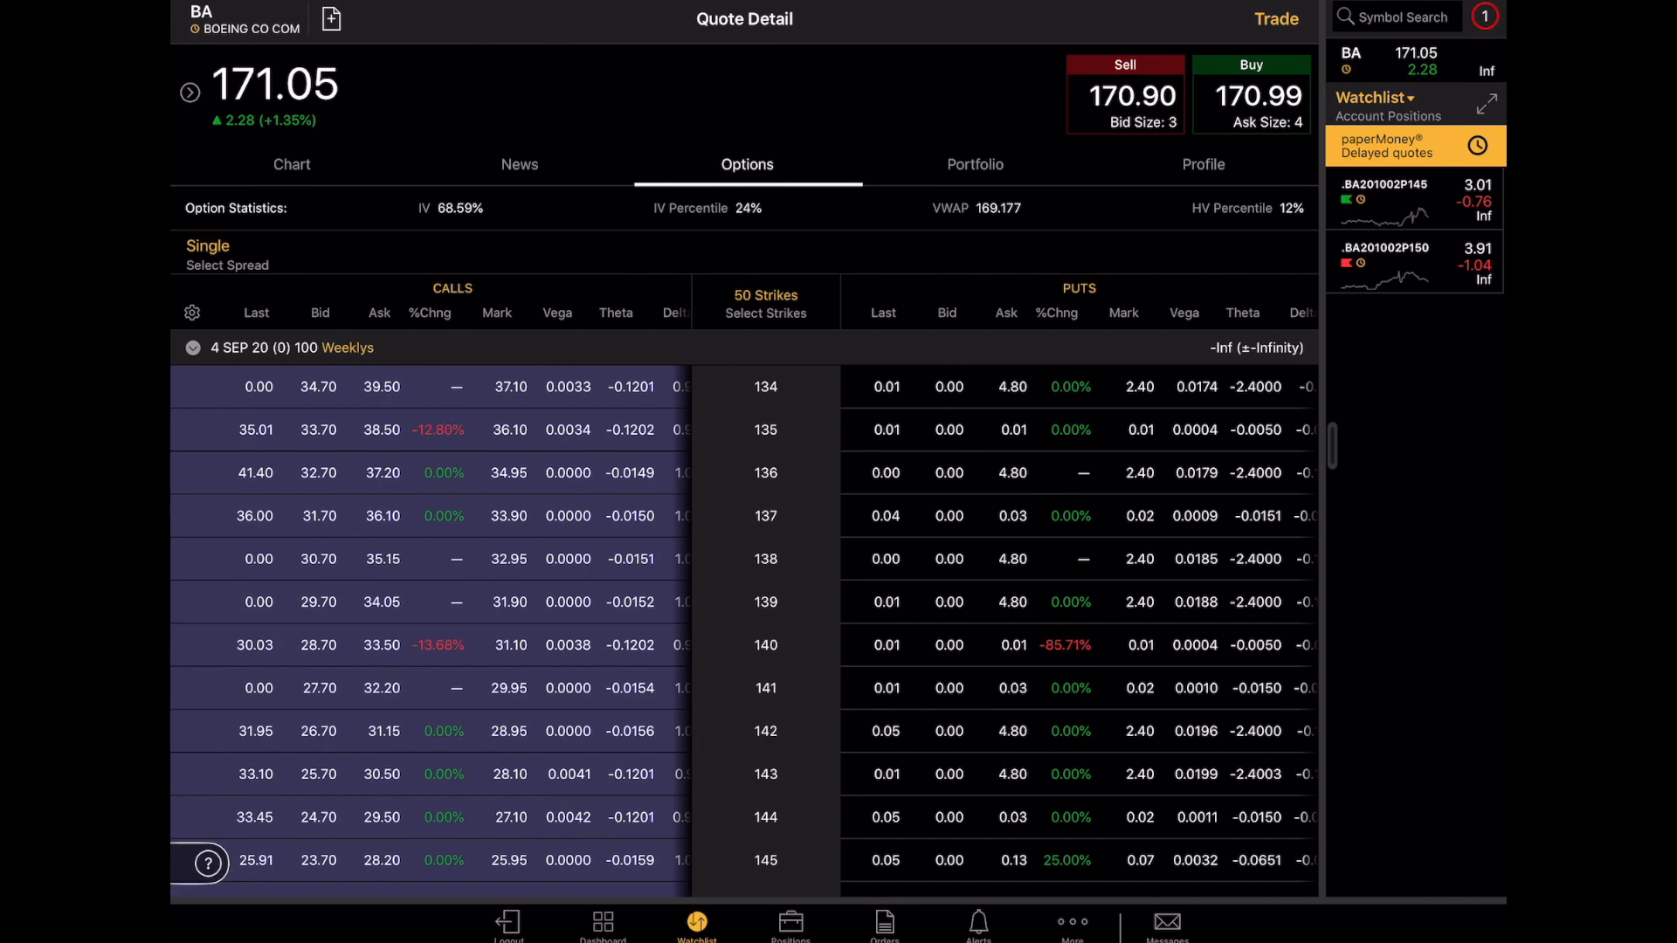
pyautogui.click(192, 347)
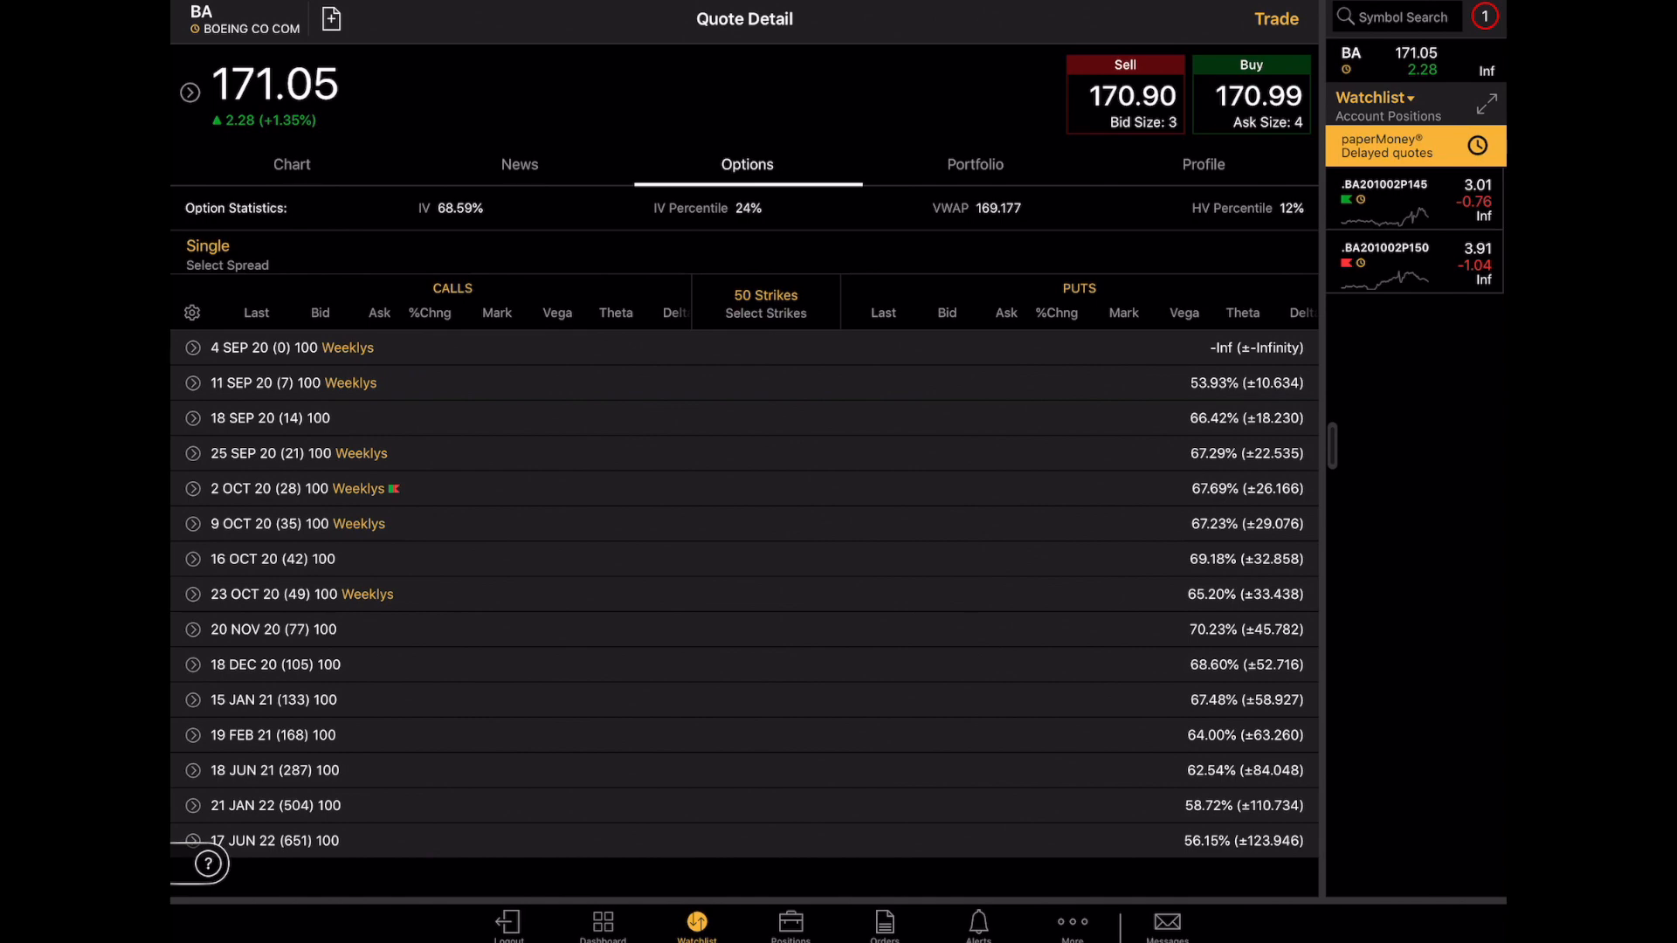
pyautogui.click(194, 452)
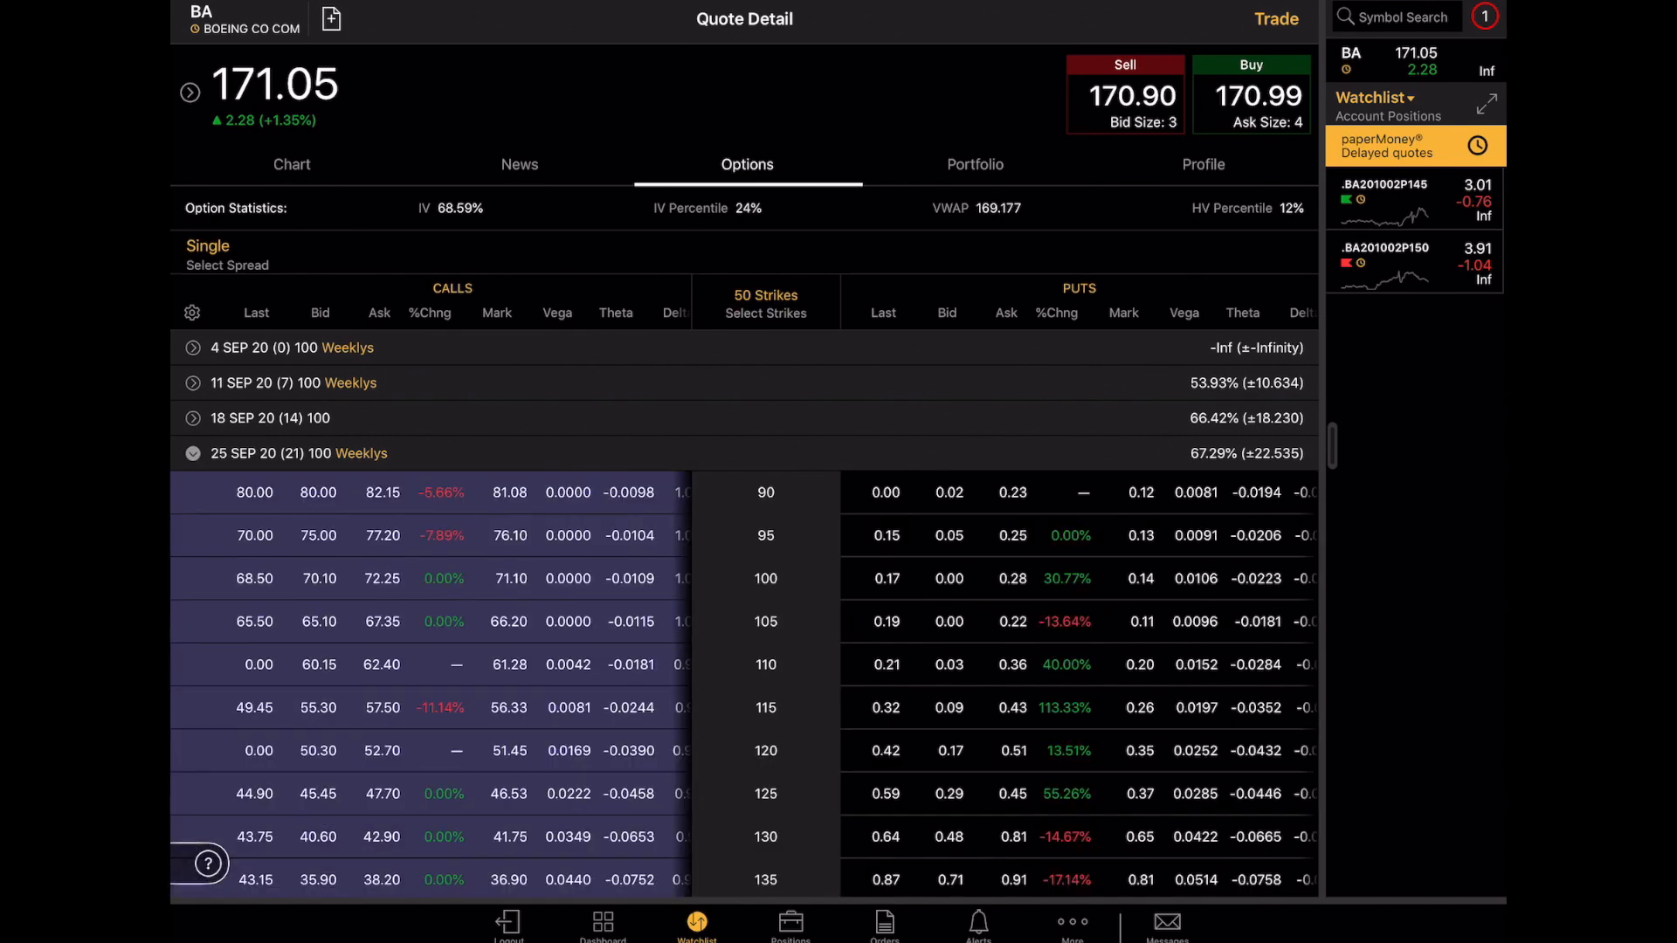
pyautogui.scroll(-3)
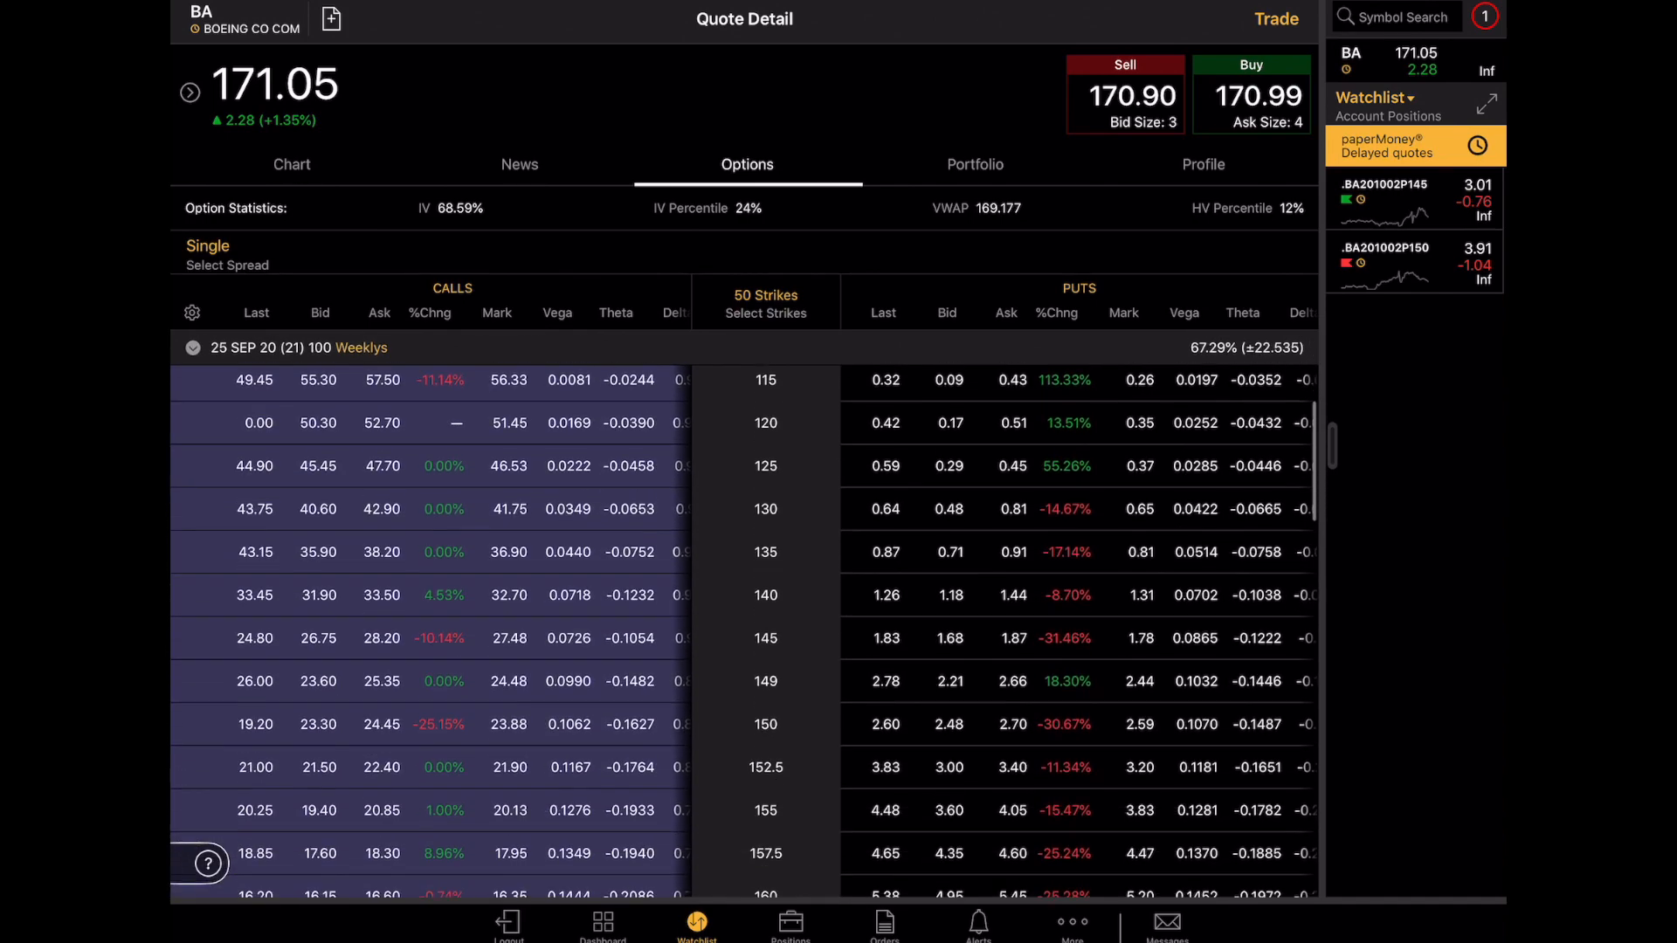
pyautogui.scroll(-3)
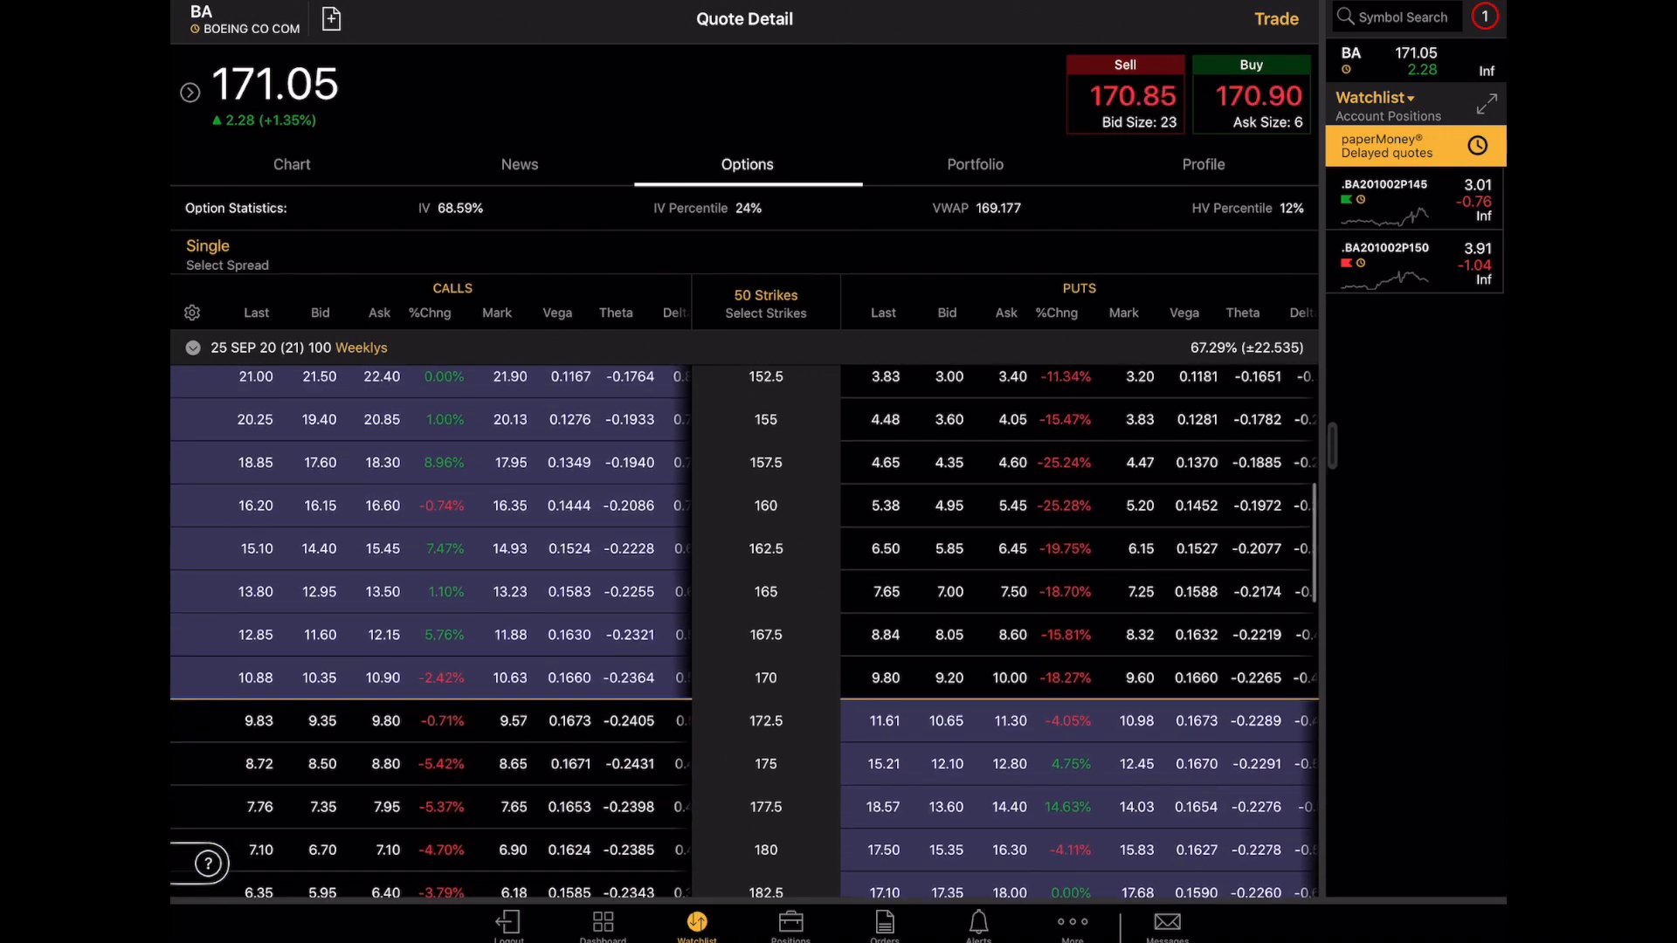
pyautogui.scroll(3)
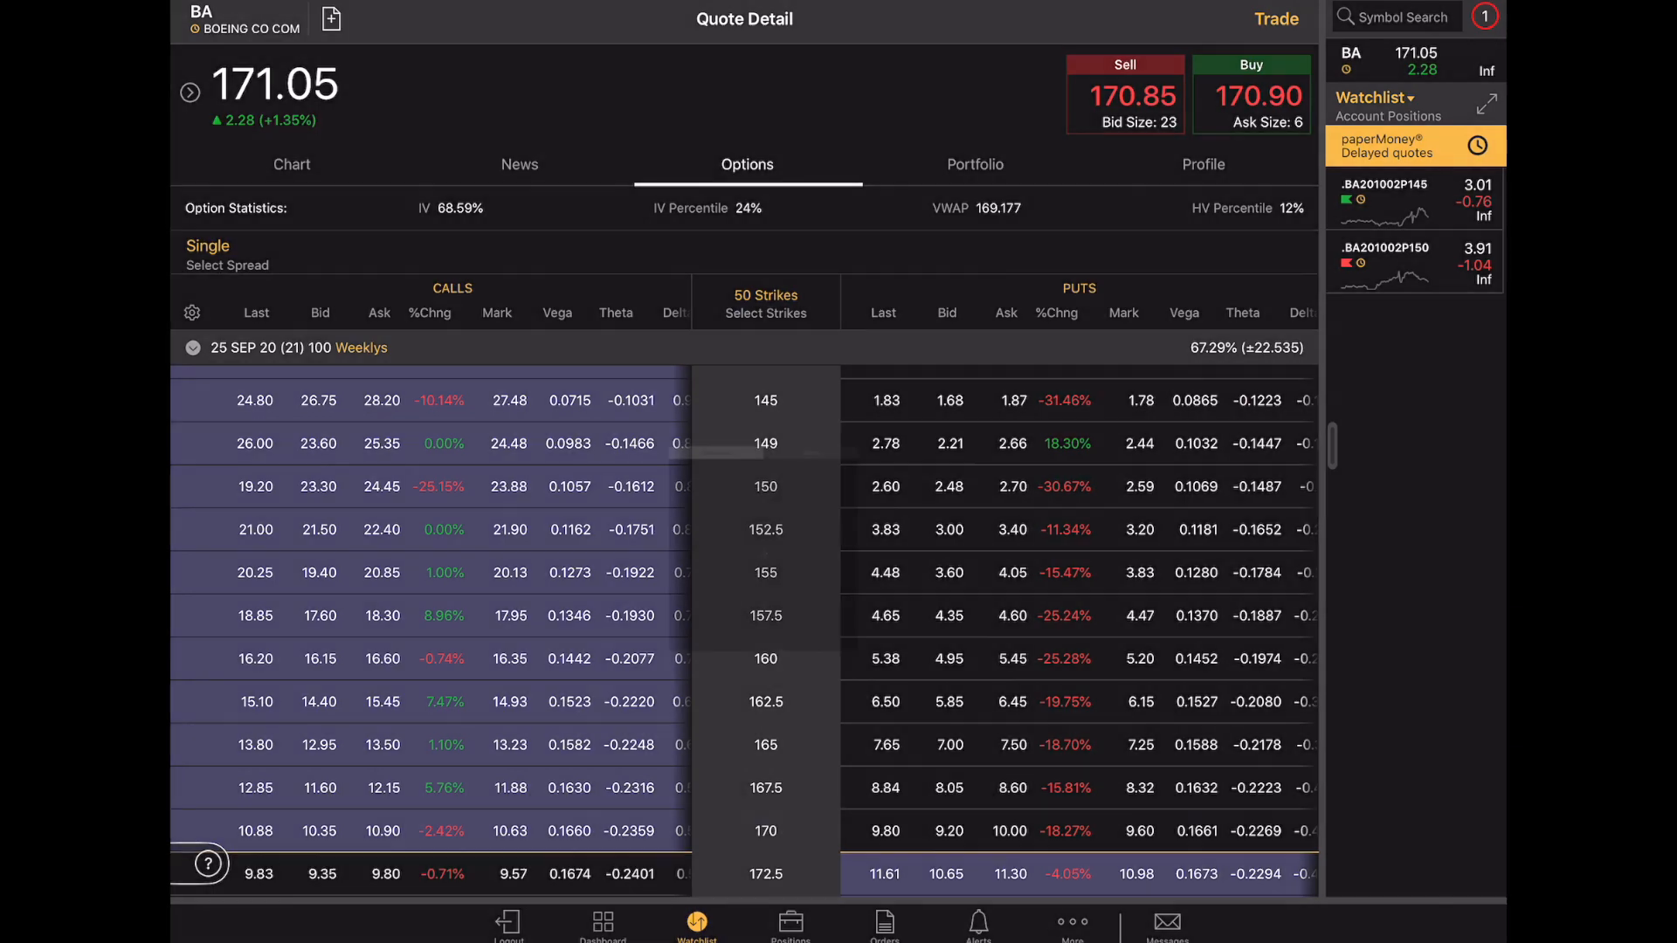
# - Build the BA vertical selling the 150 put and buying the 145 put, dropping the stray 185 call
pyautogui.click(945, 485)
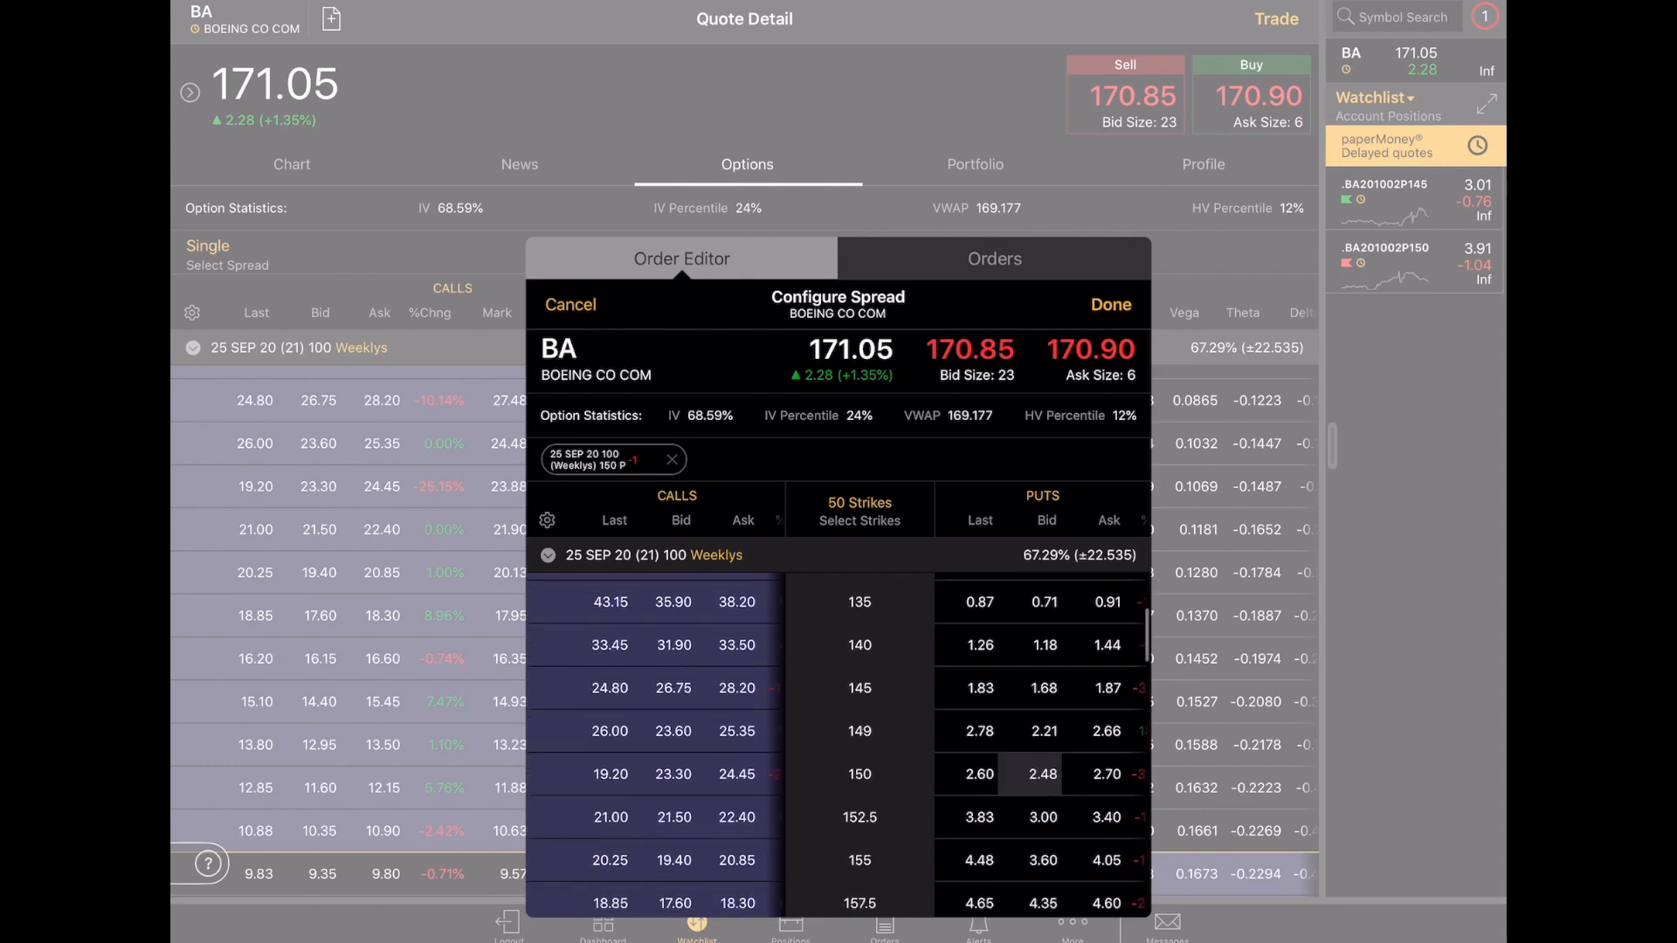
pyautogui.scroll(-3)
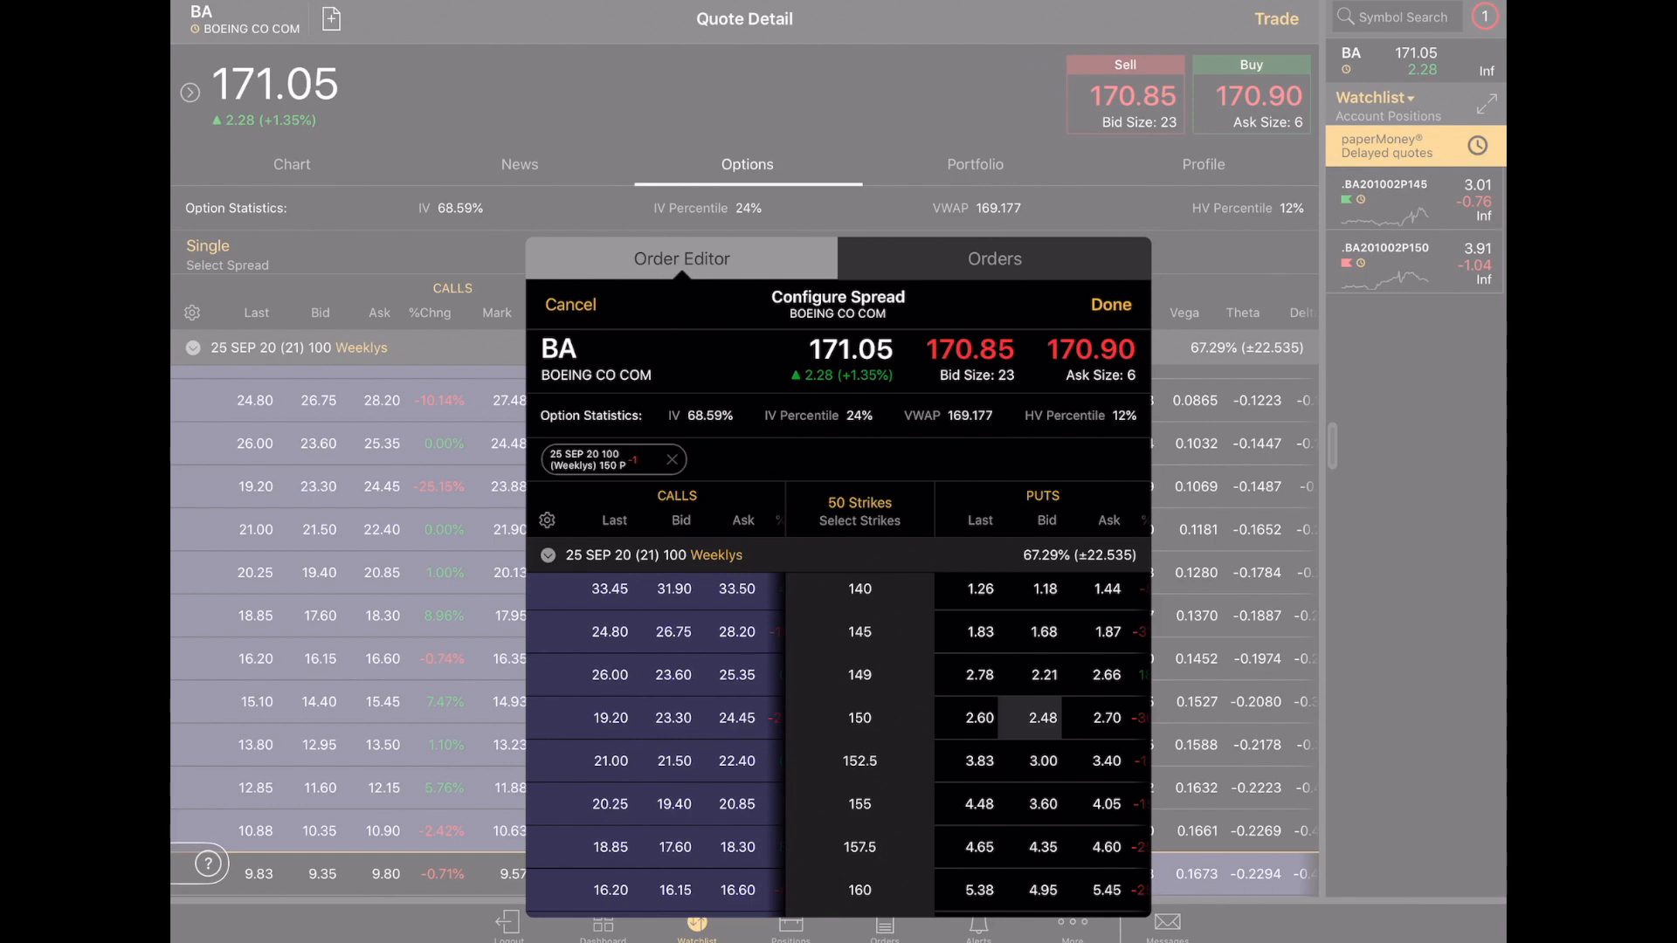
pyautogui.click(1092, 630)
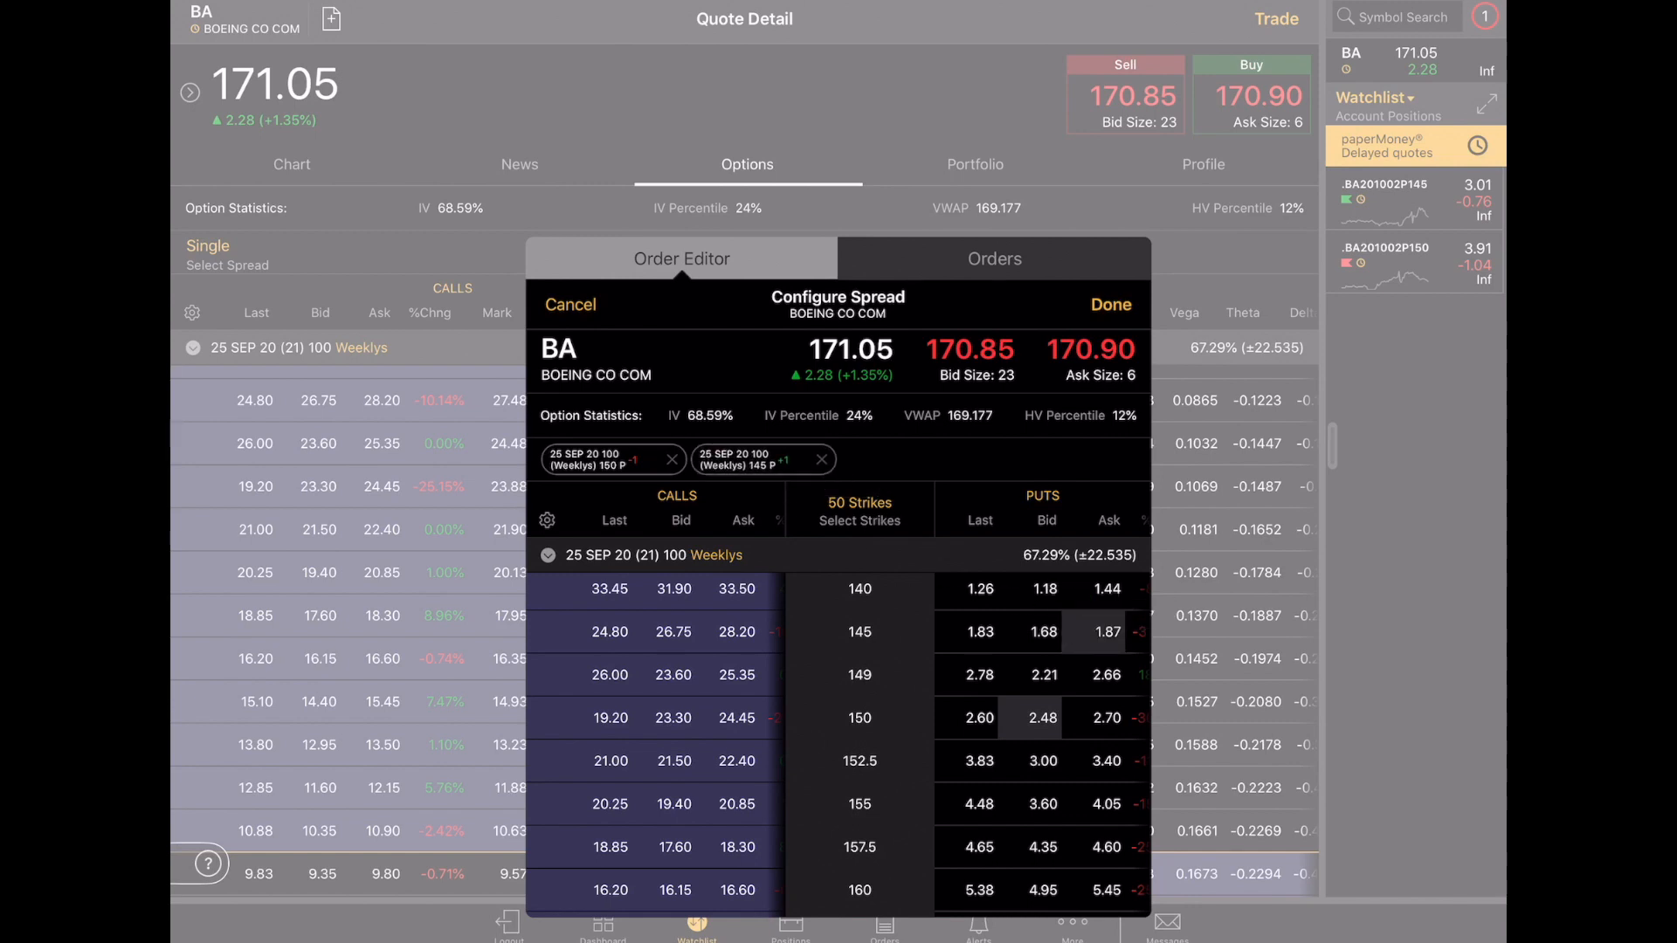
pyautogui.scroll(-3)
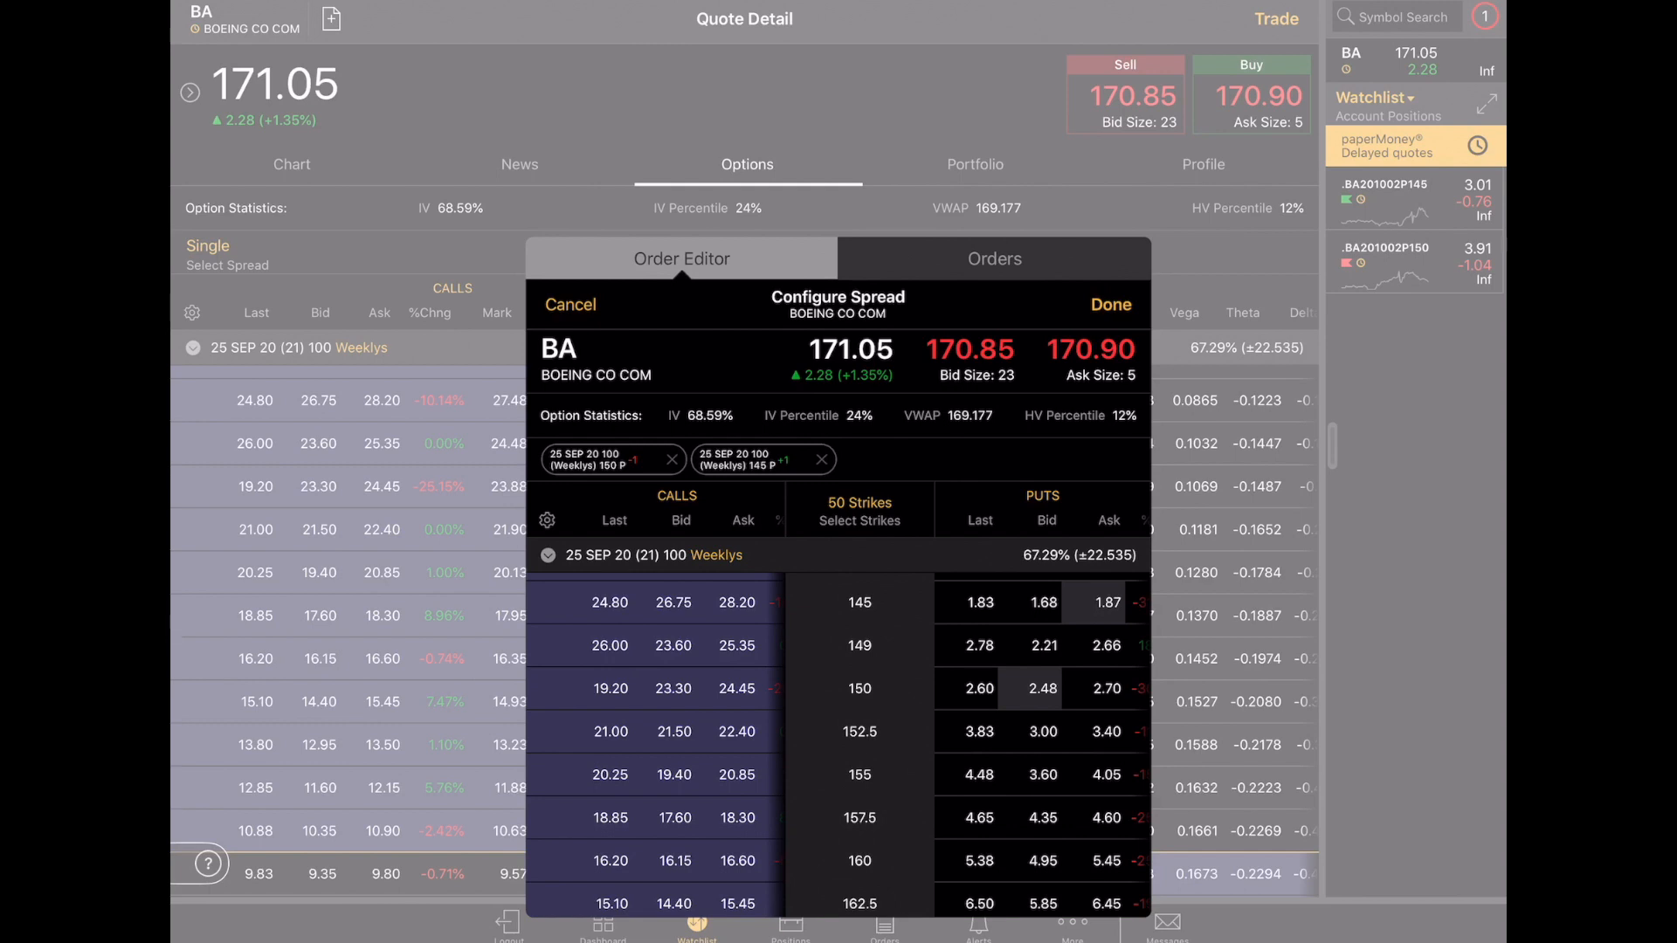
pyautogui.scroll(-3)
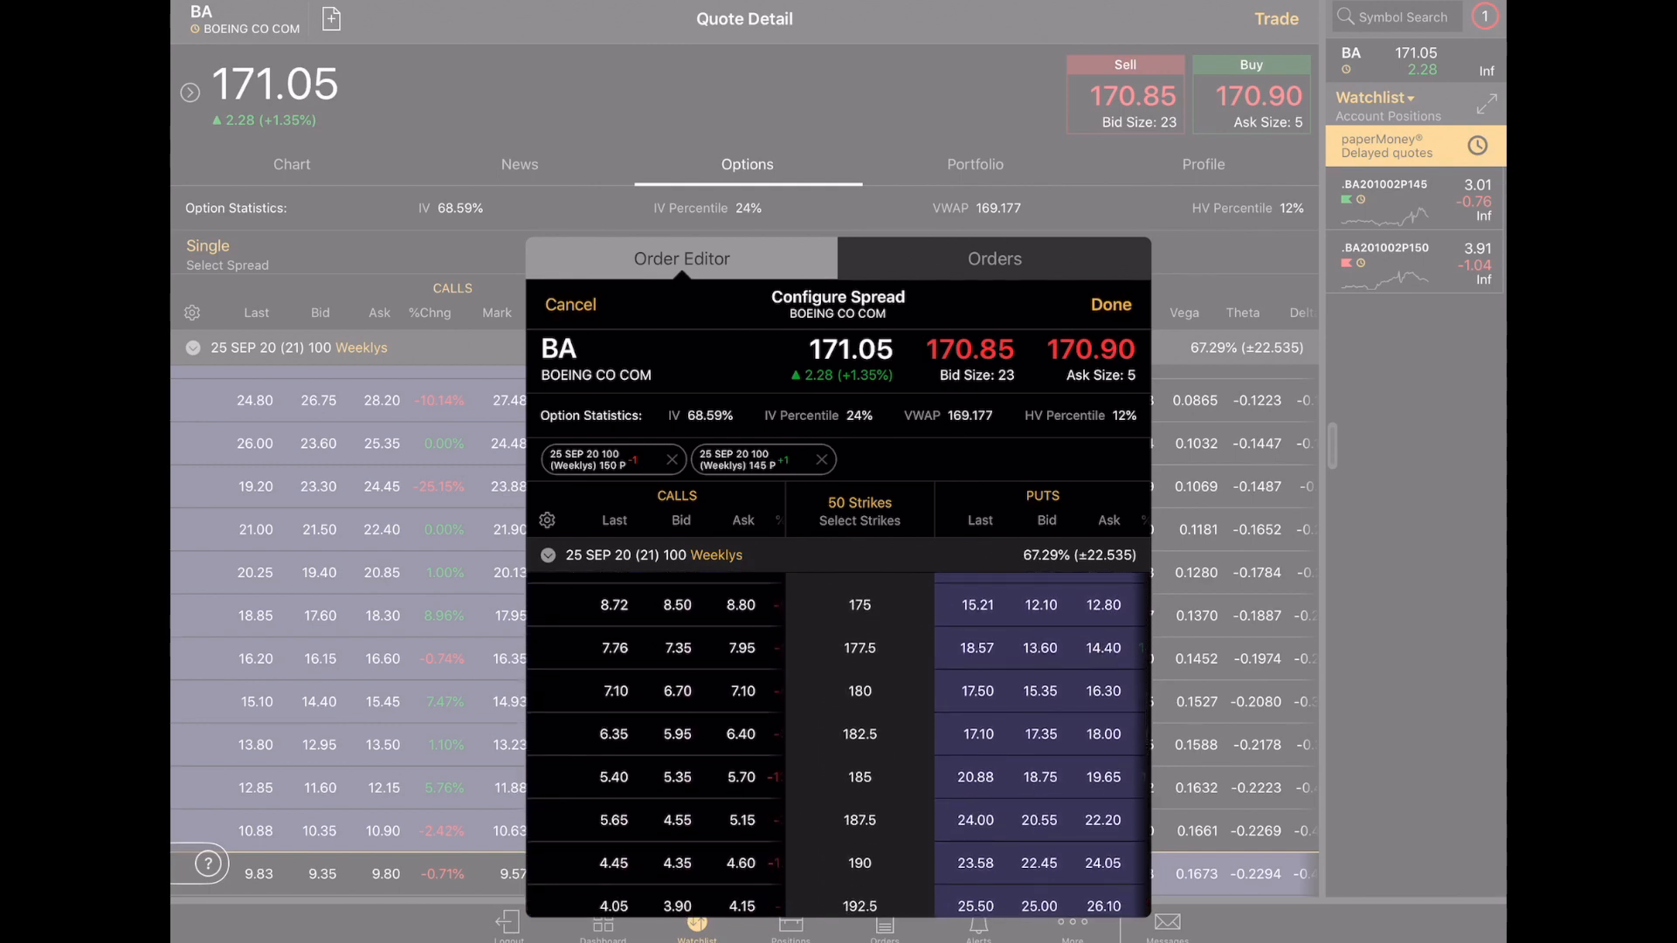
pyautogui.click(676, 691)
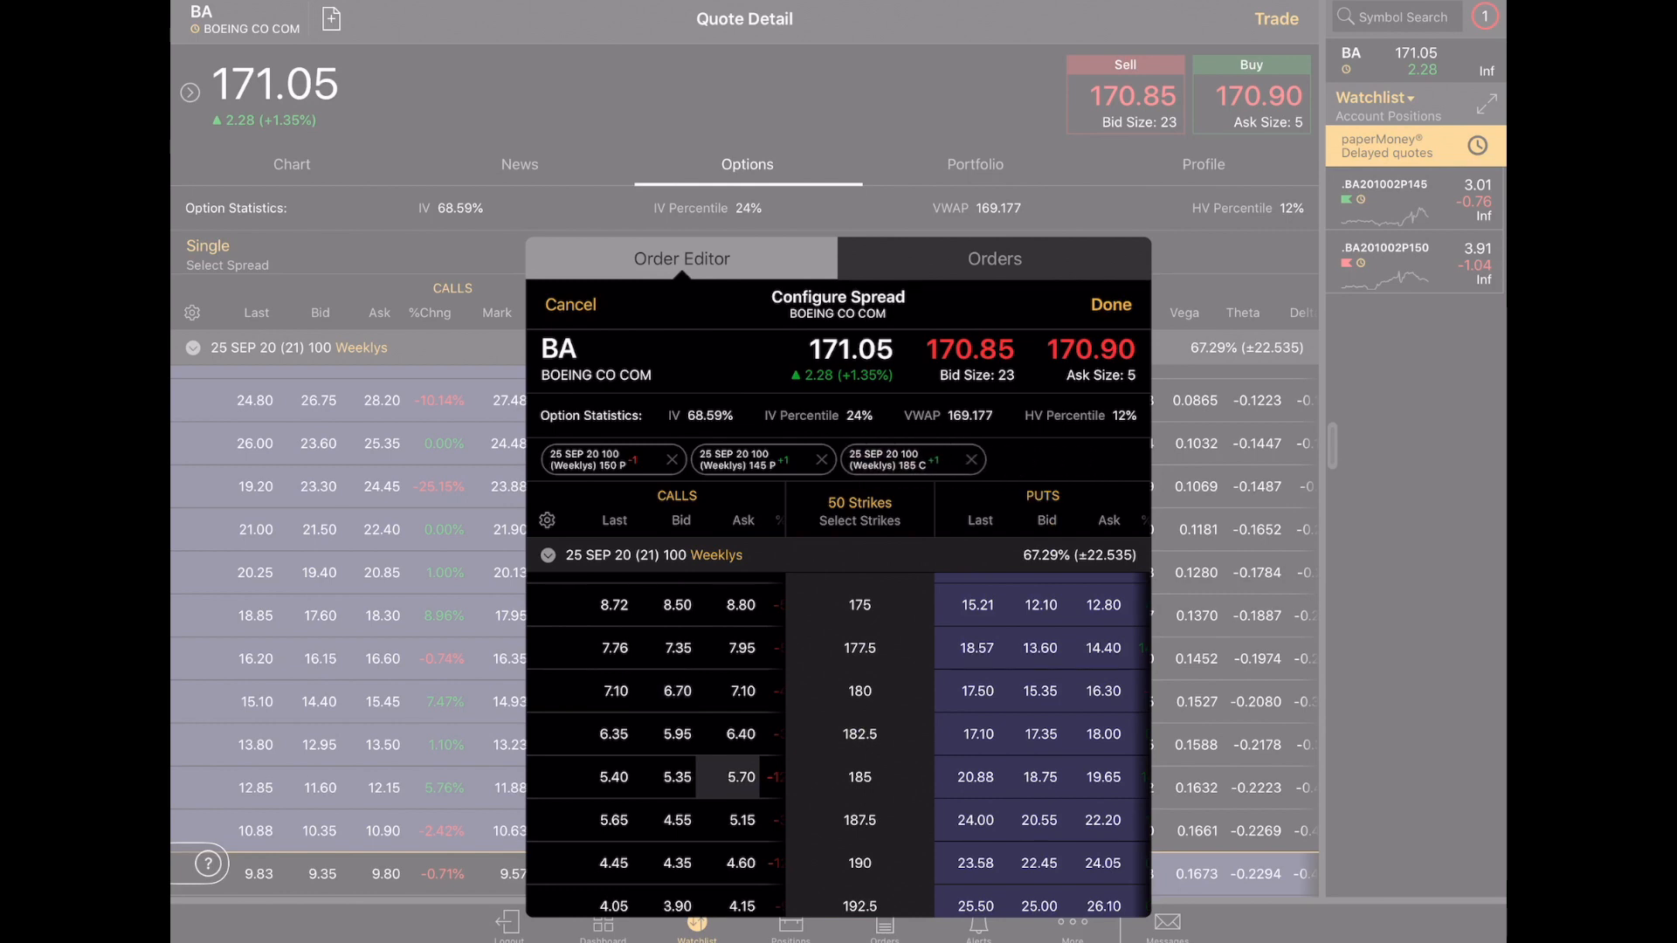
pyautogui.click(1110, 305)
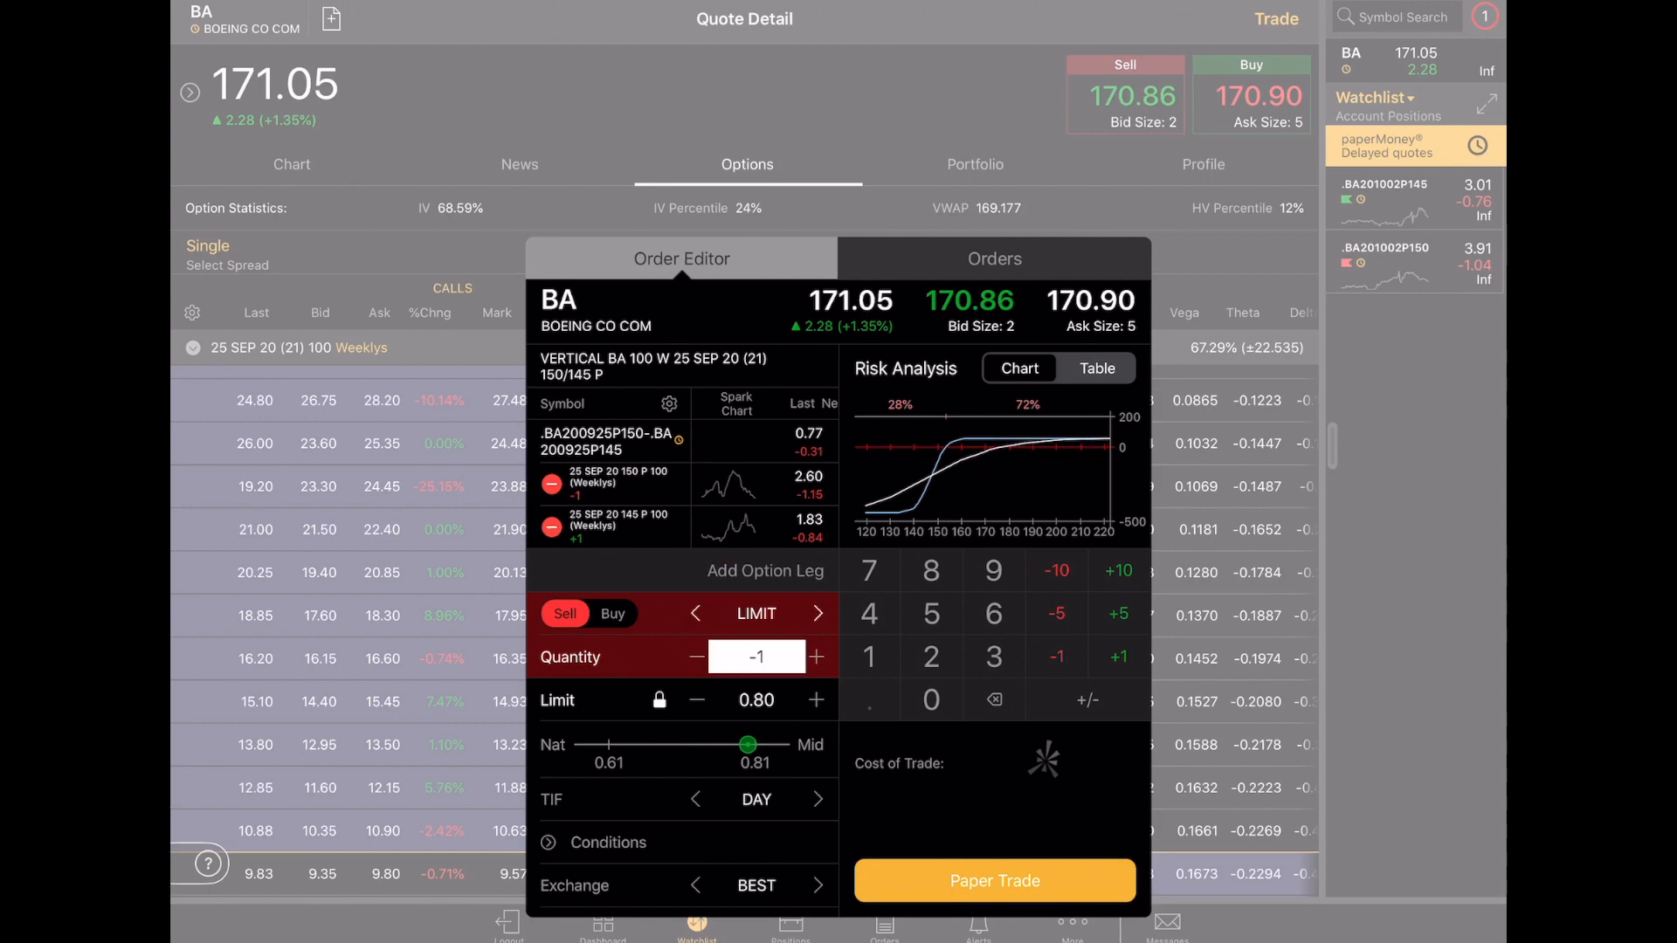
# - Send the put vertical as a 0.80 limit Day order and dismiss the confirmation
pyautogui.click(696, 701)
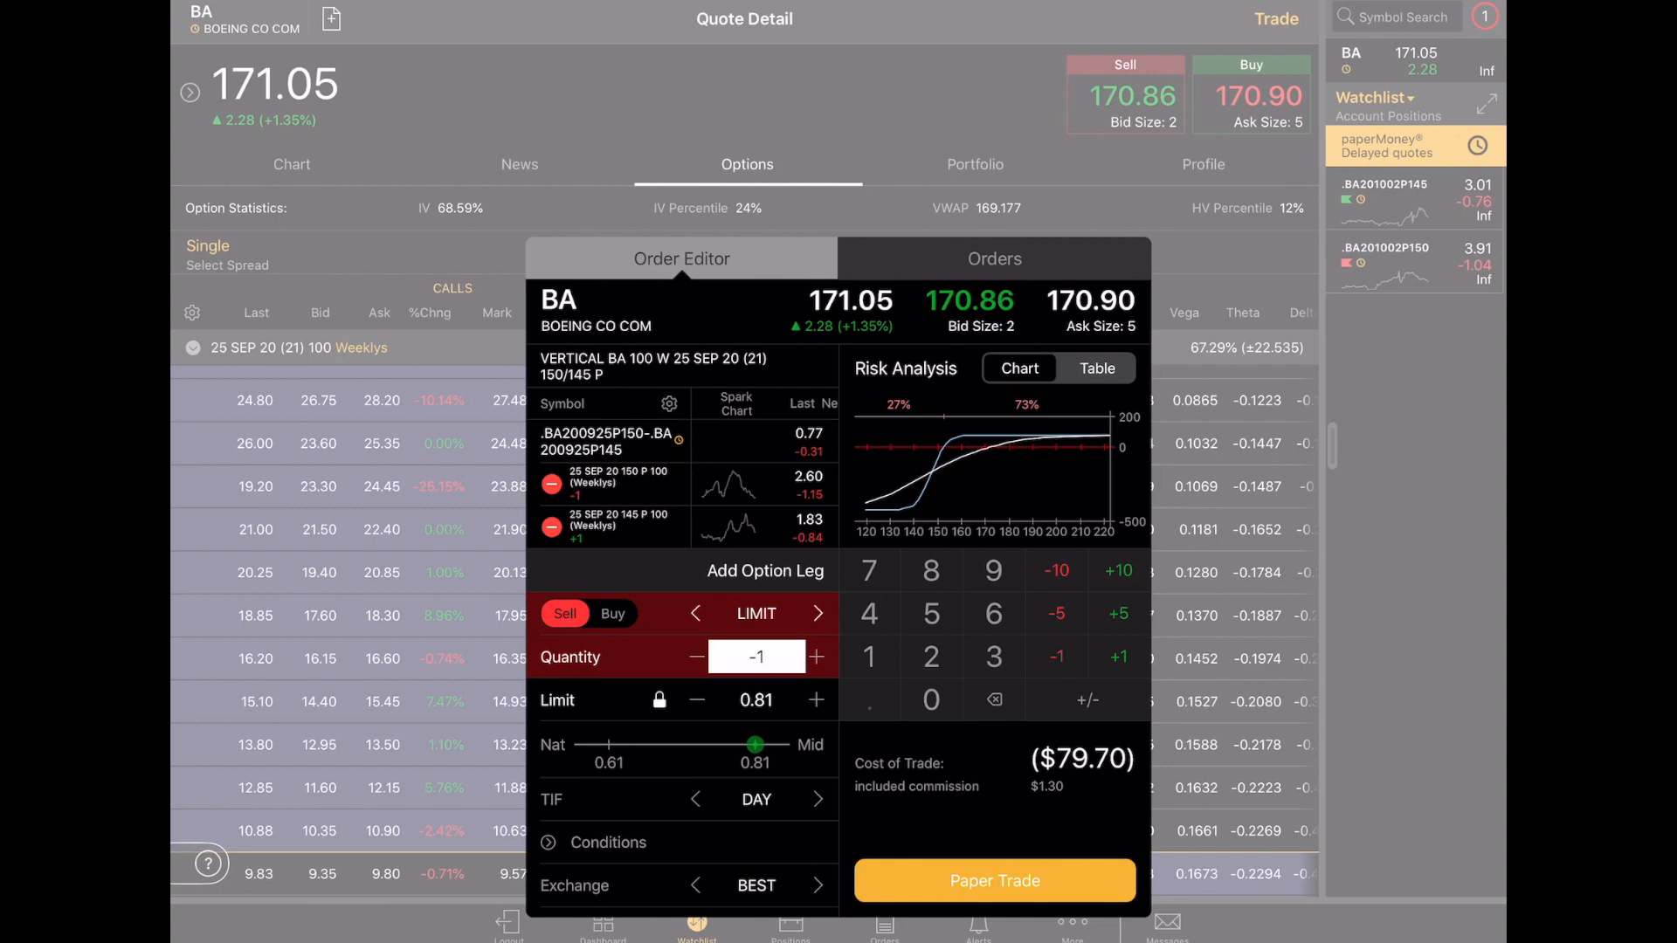
pyautogui.click(696, 700)
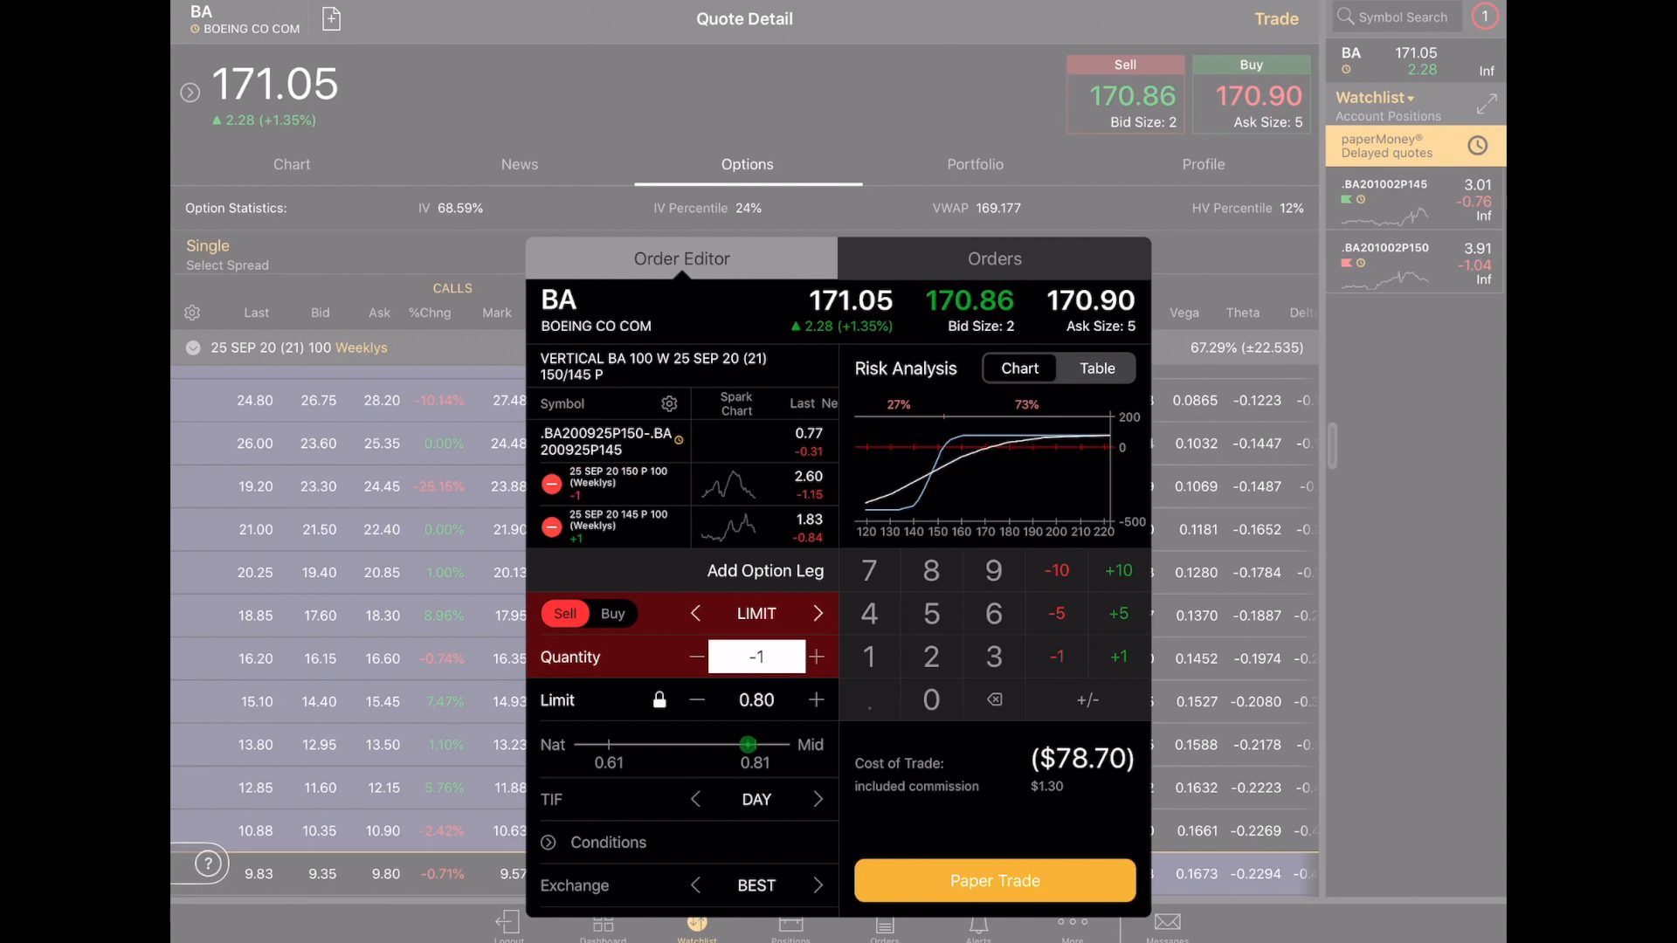
pyautogui.click(817, 613)
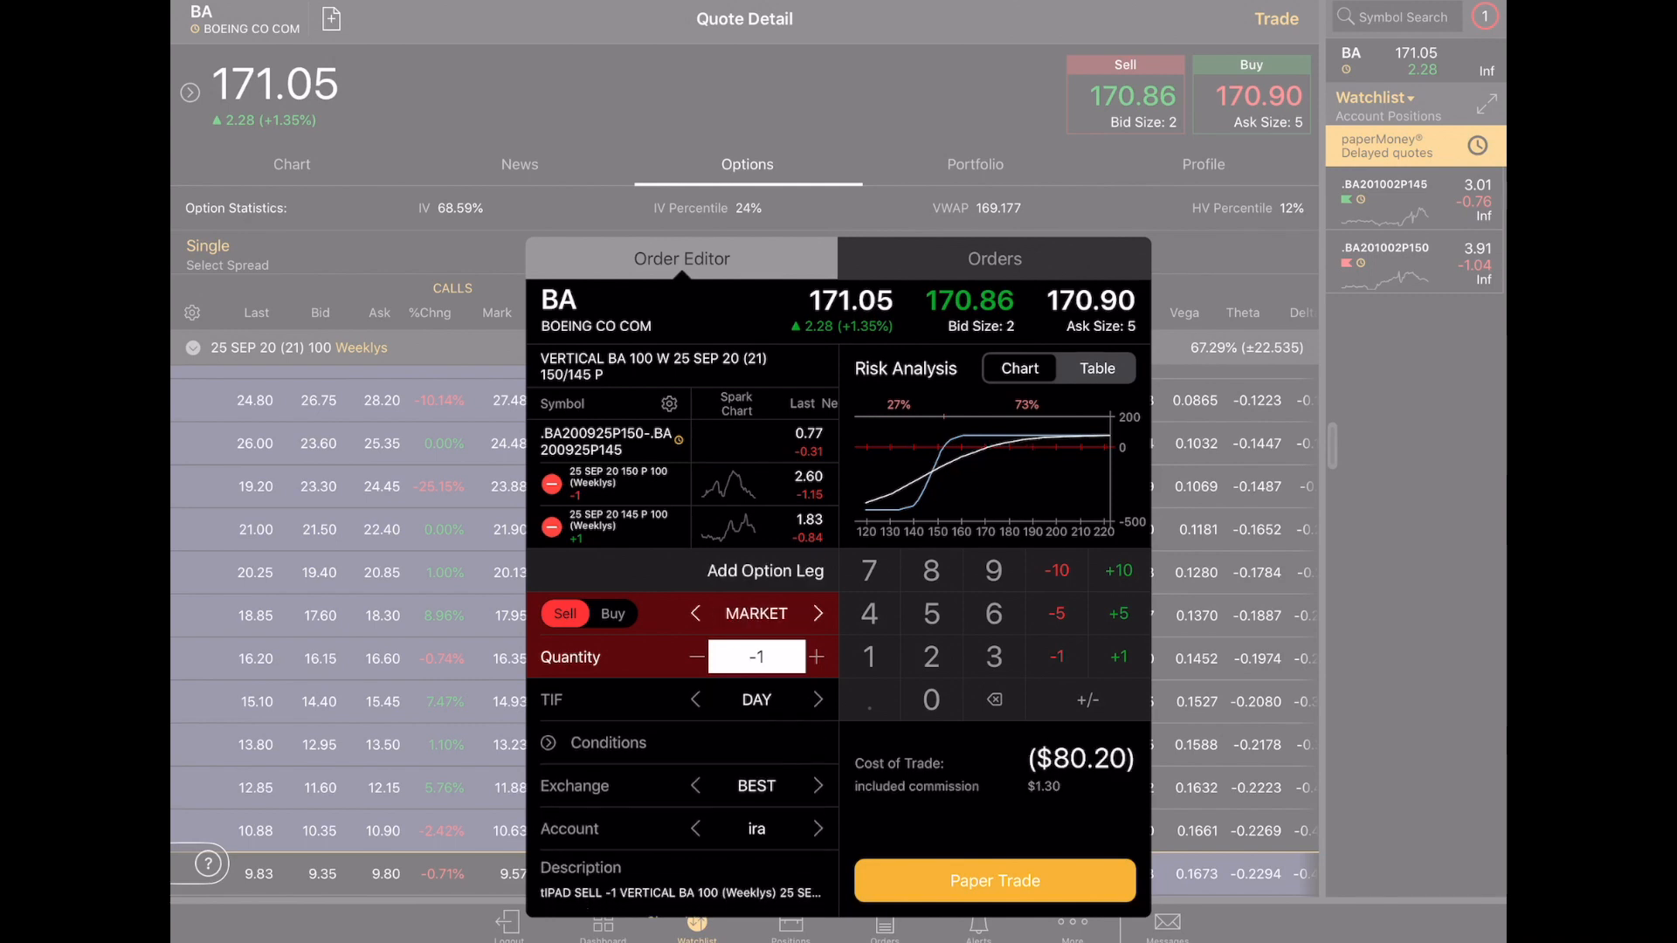
pyautogui.click(818, 613)
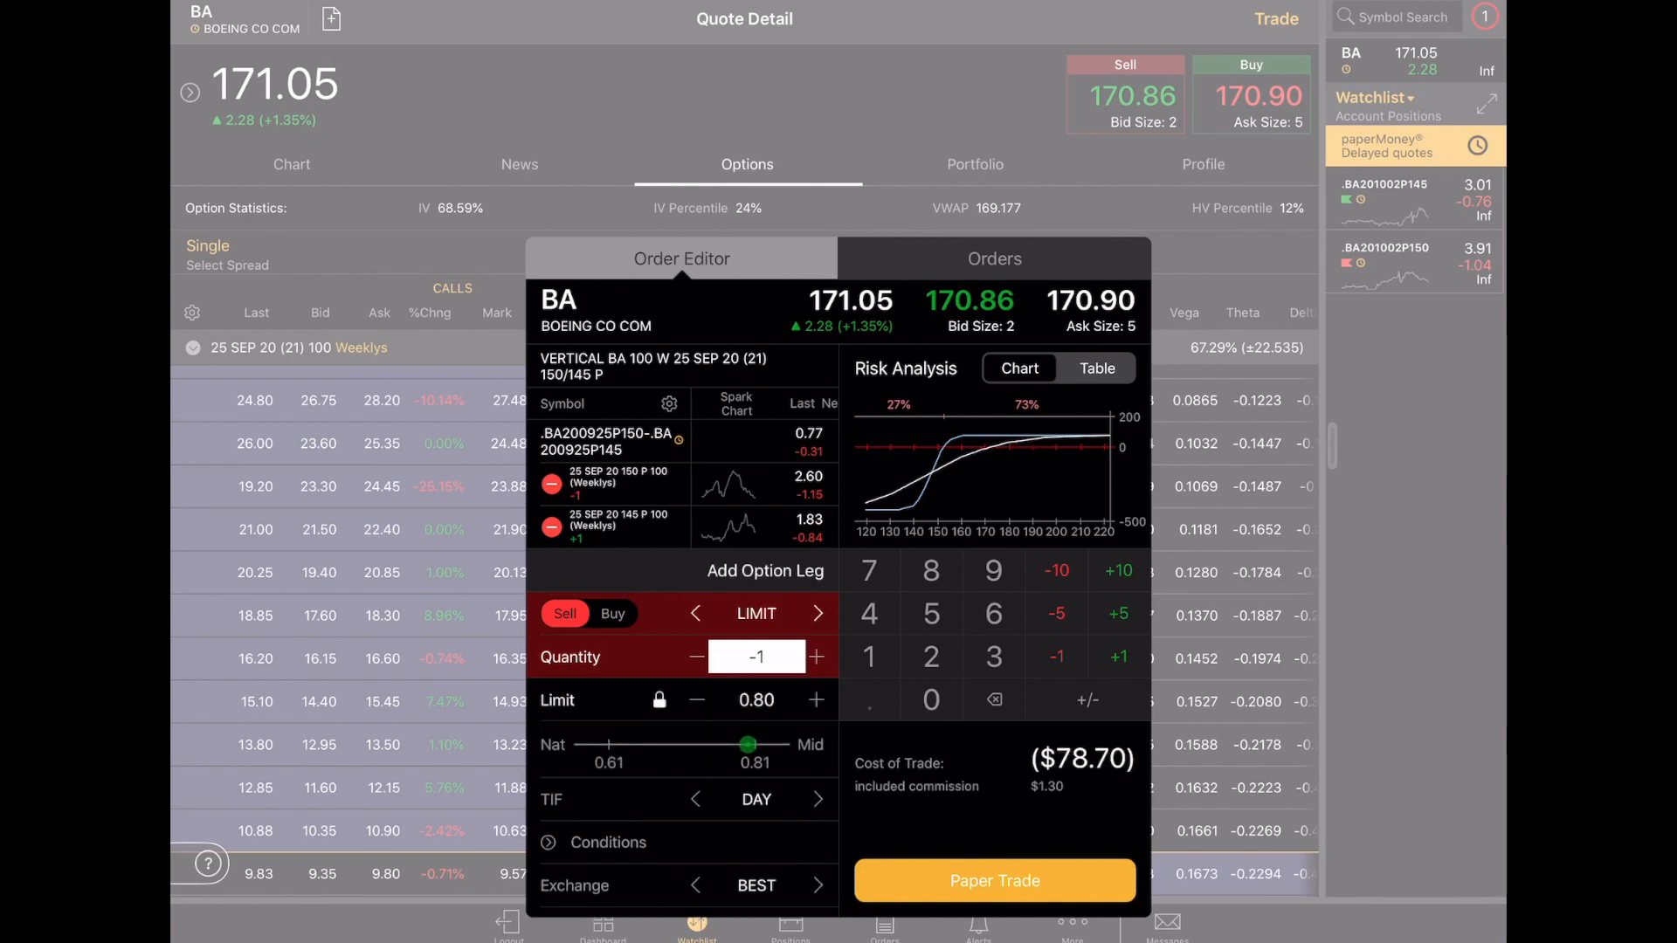
pyautogui.click(817, 799)
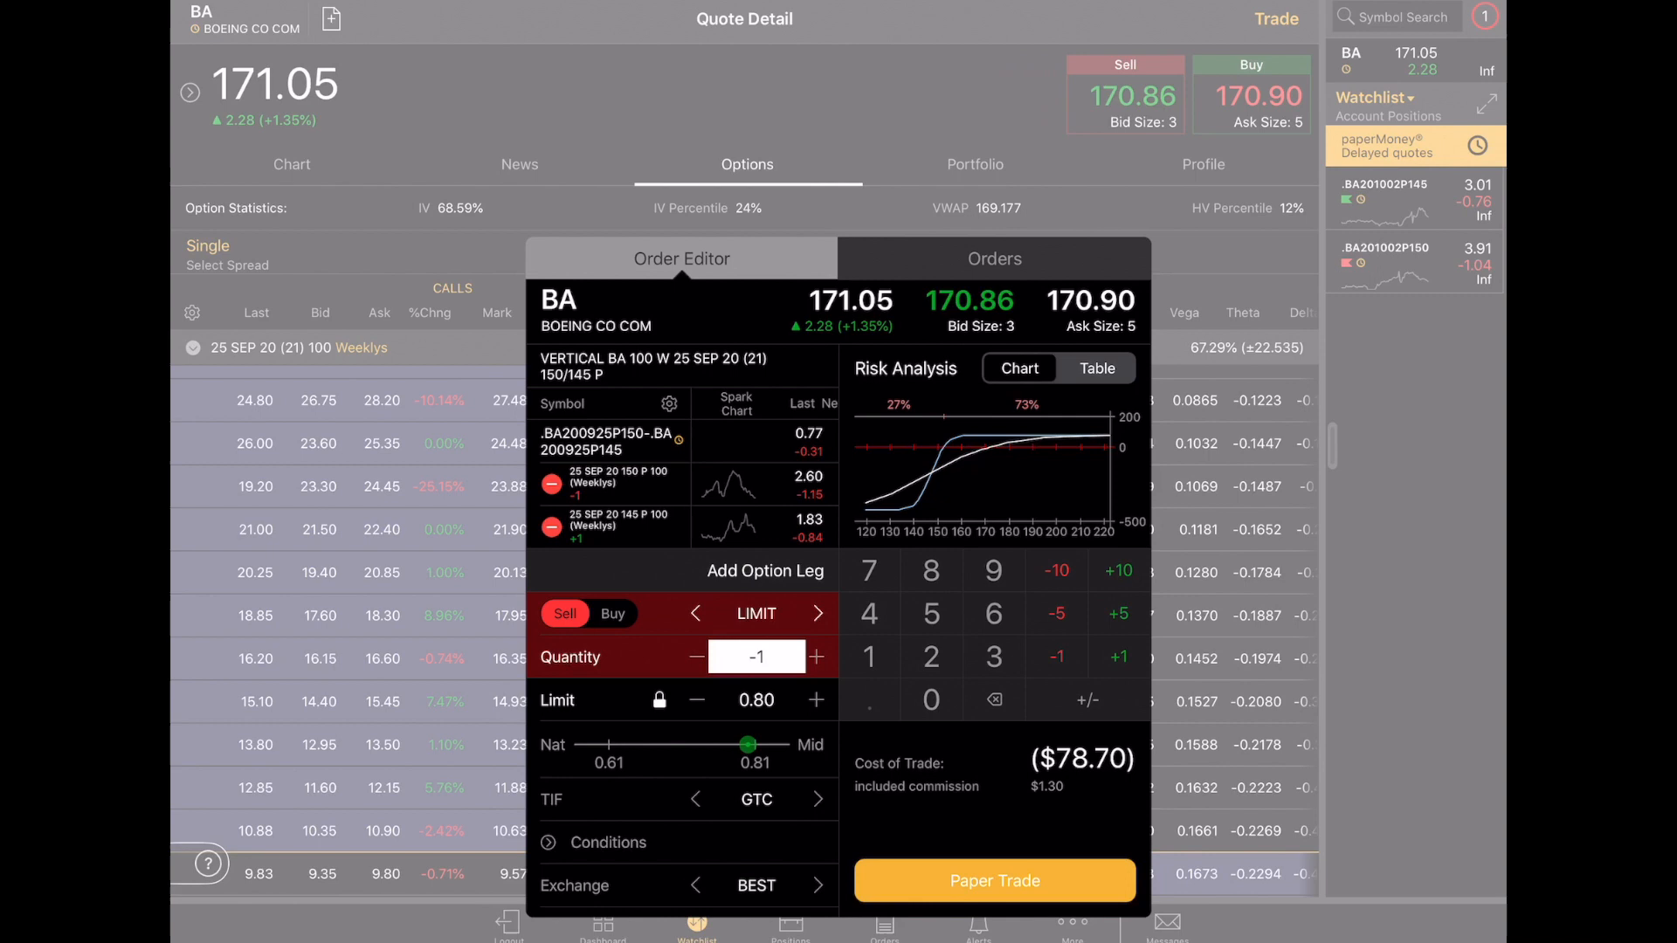
pyautogui.click(694, 799)
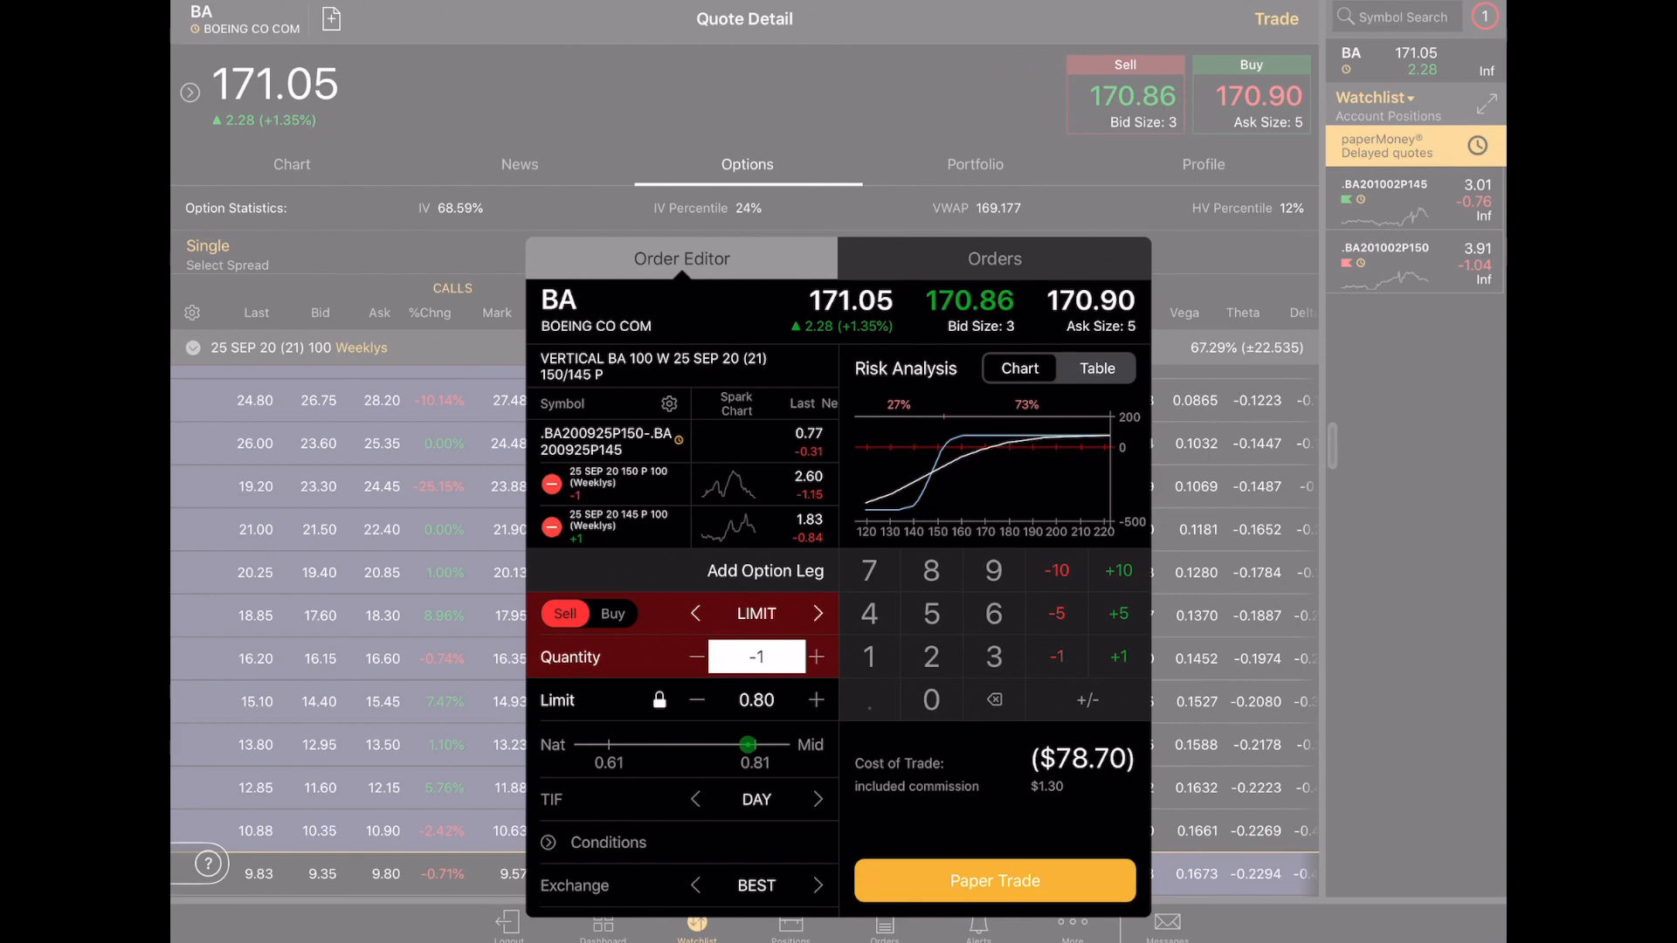
pyautogui.click(992, 880)
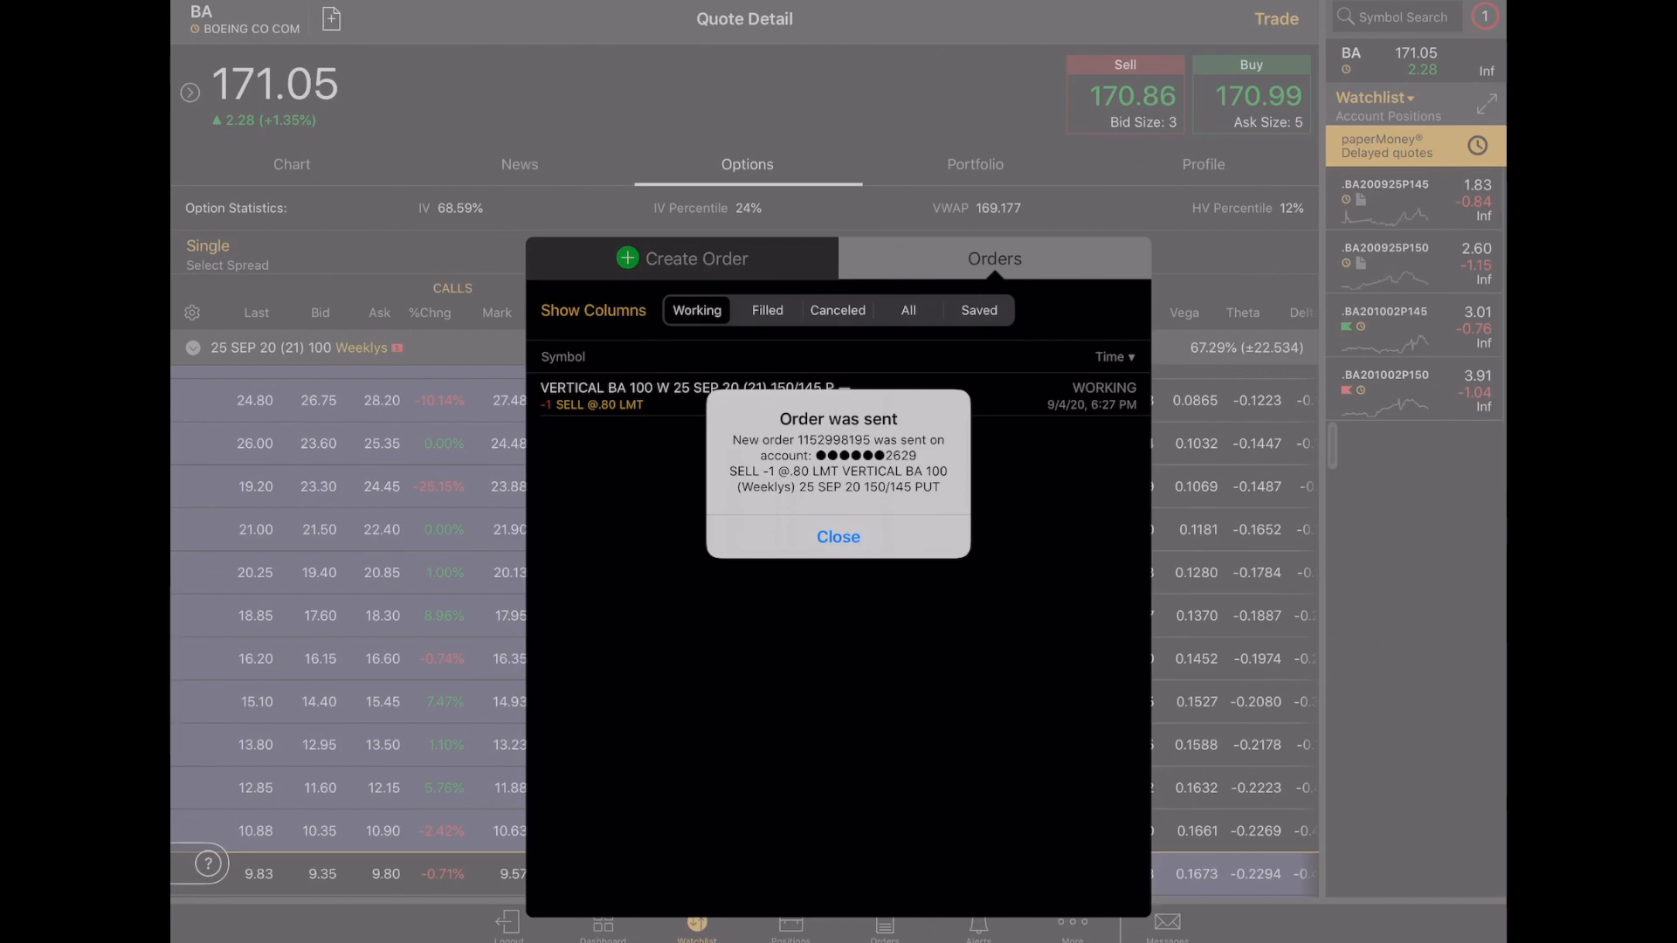
pyautogui.click(837, 537)
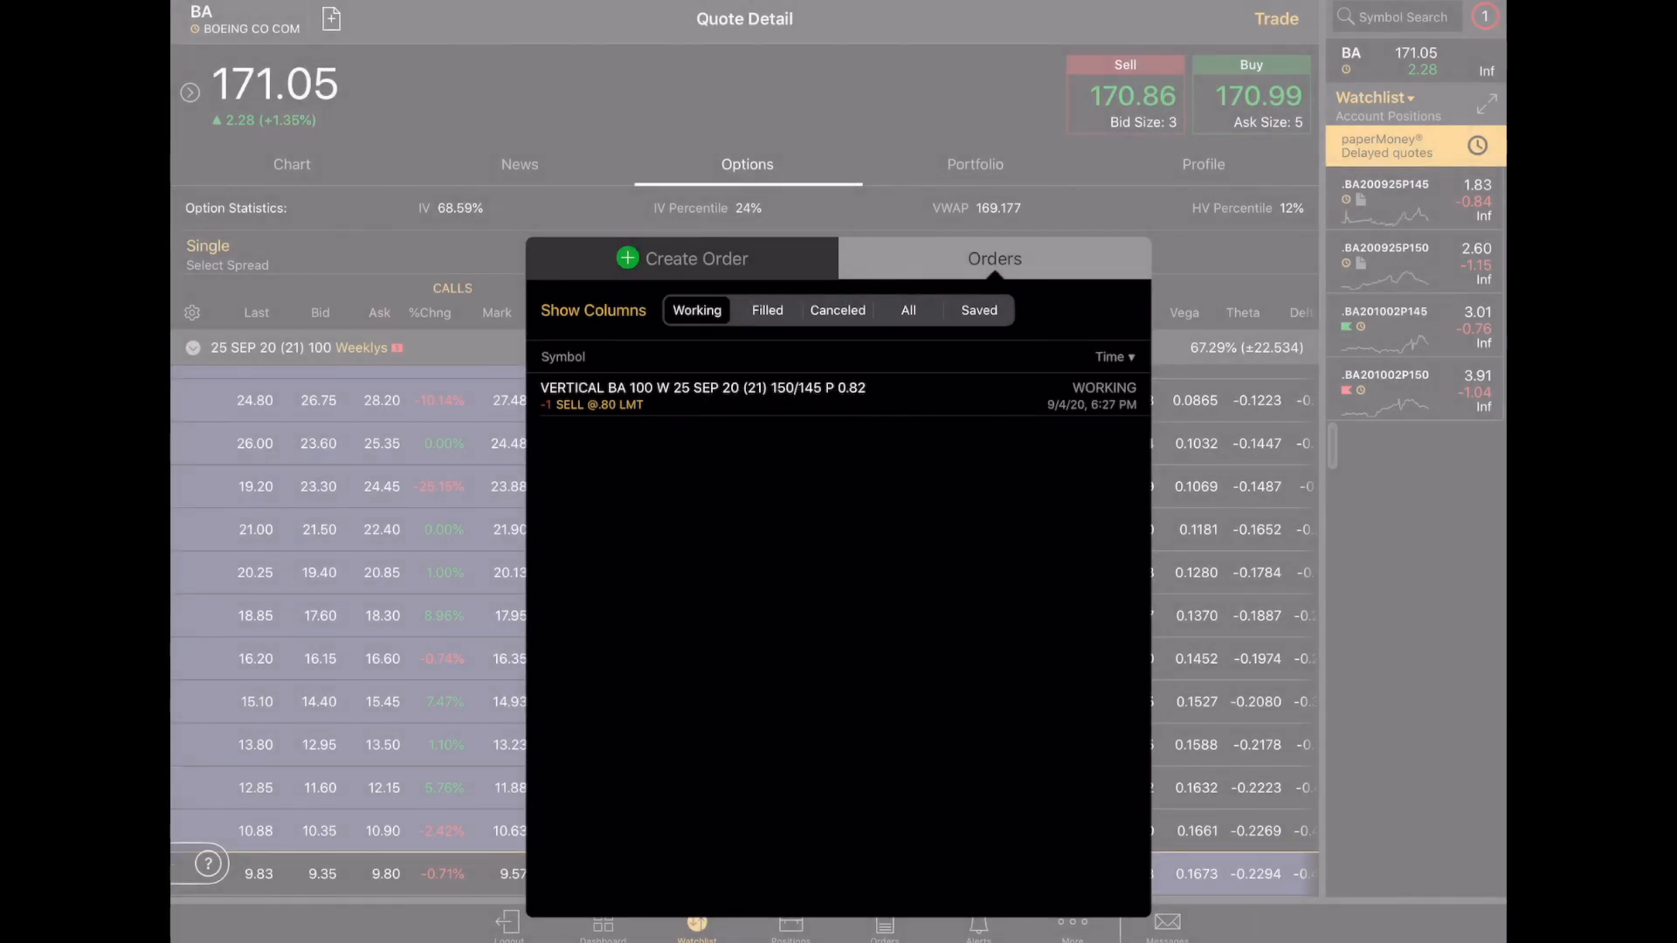
# - Select BA's 2 Oct 145 and 150 put legs and load the BUY +1 vertical closing order
pyautogui.click(790, 925)
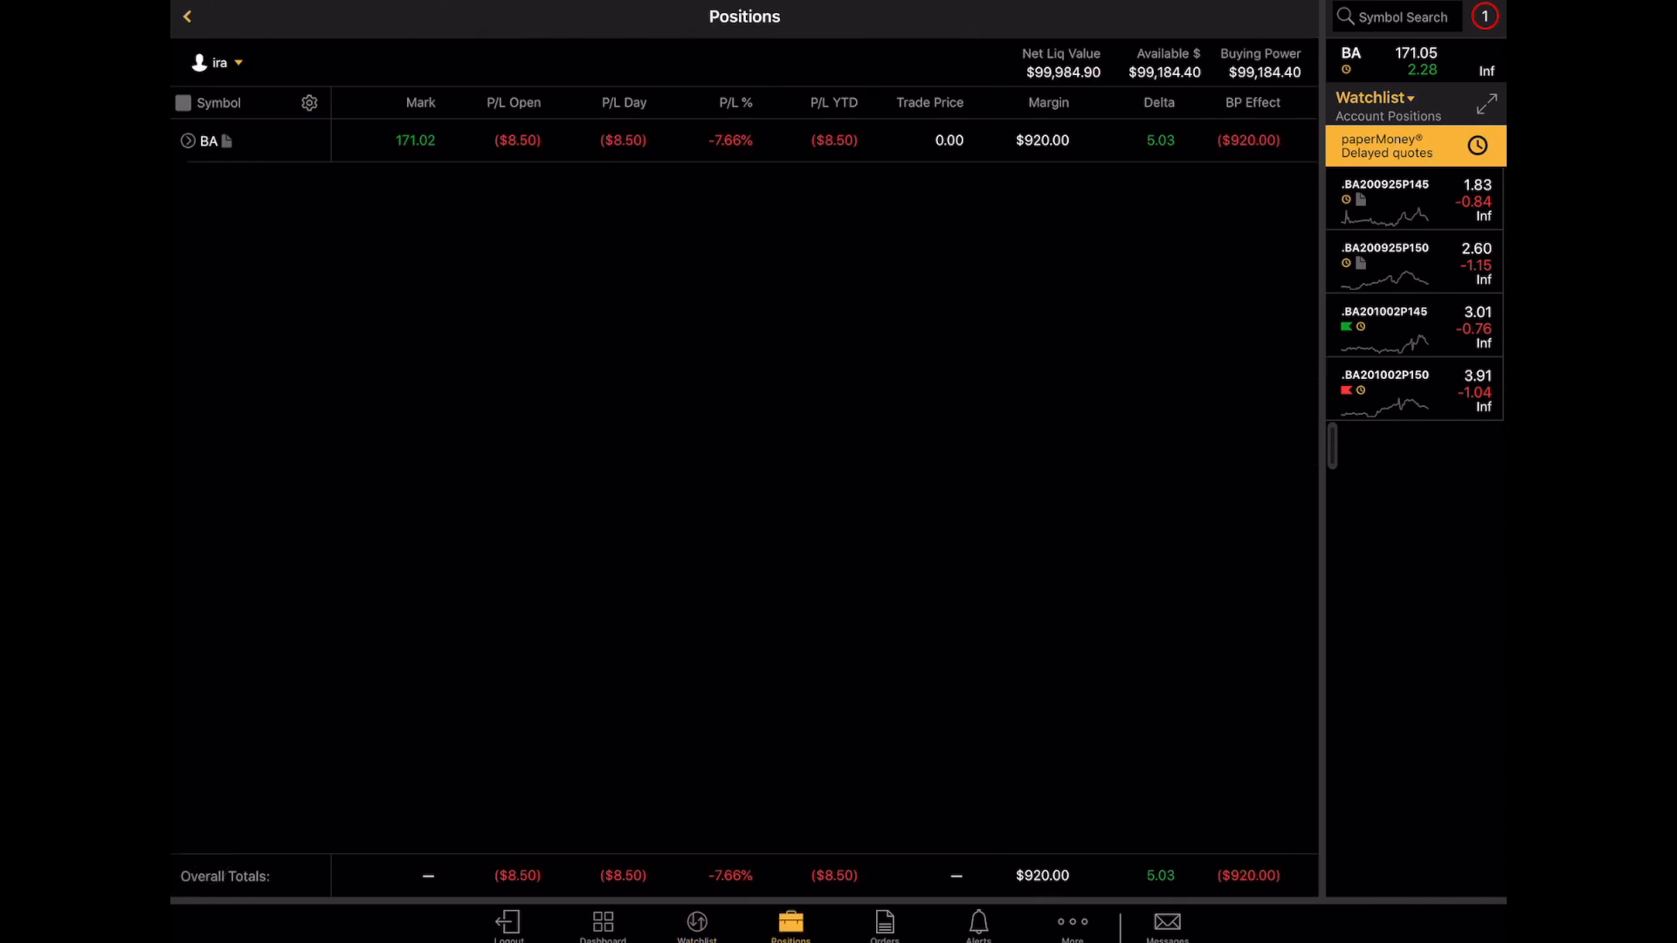
pyautogui.click(186, 140)
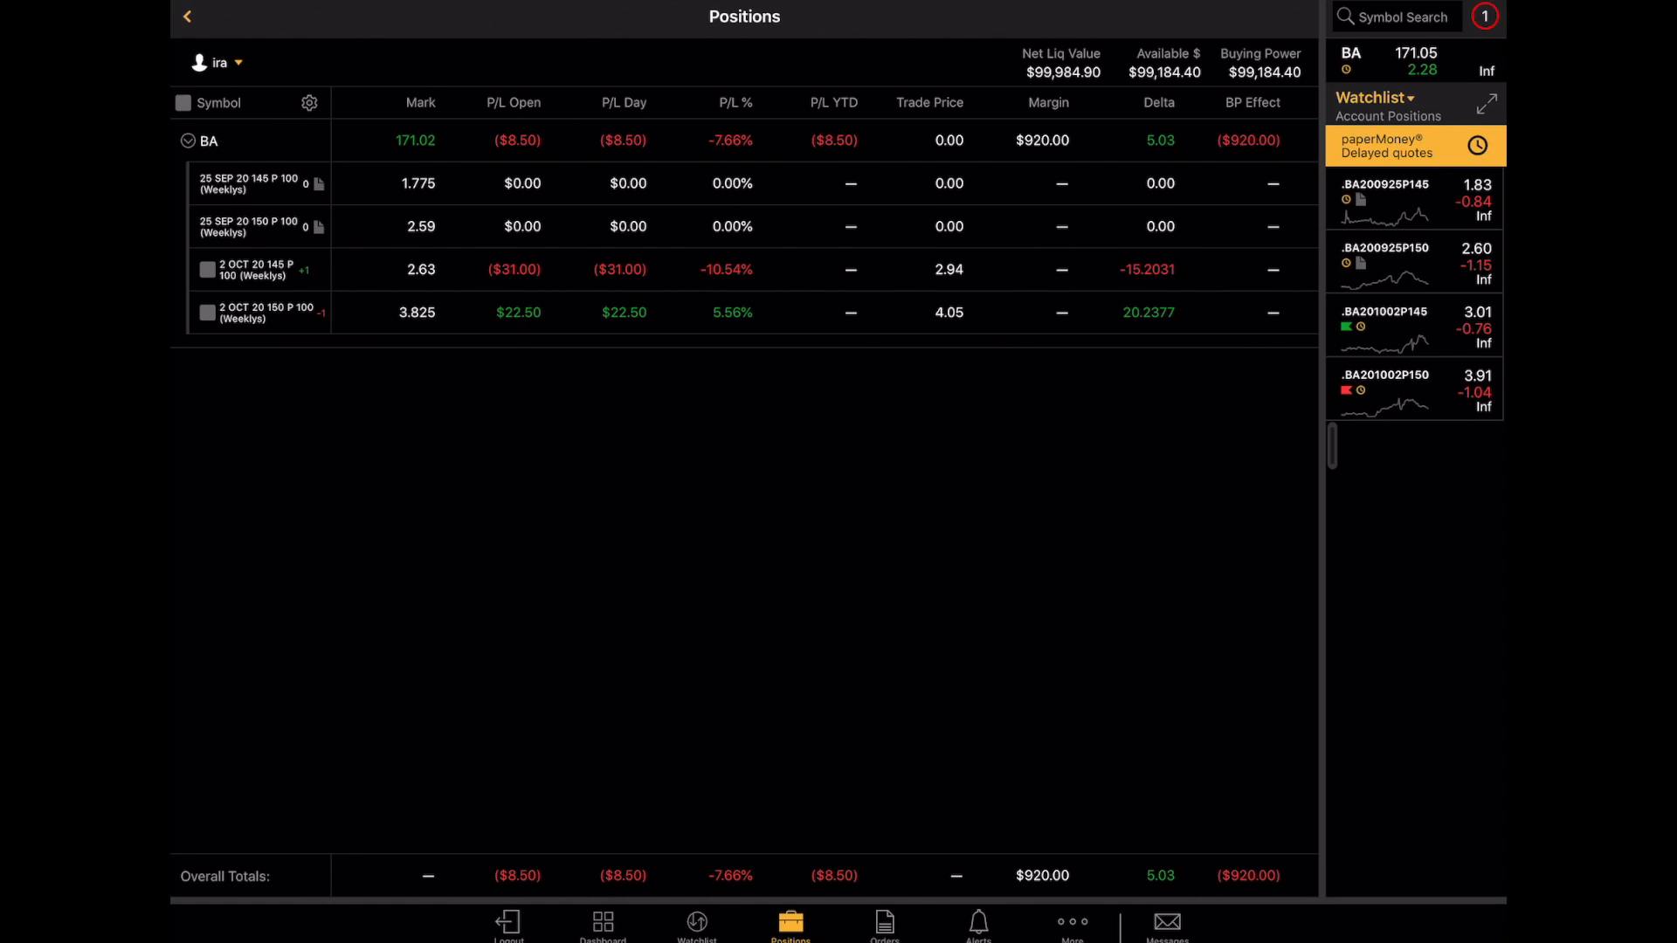
pyautogui.click(205, 270)
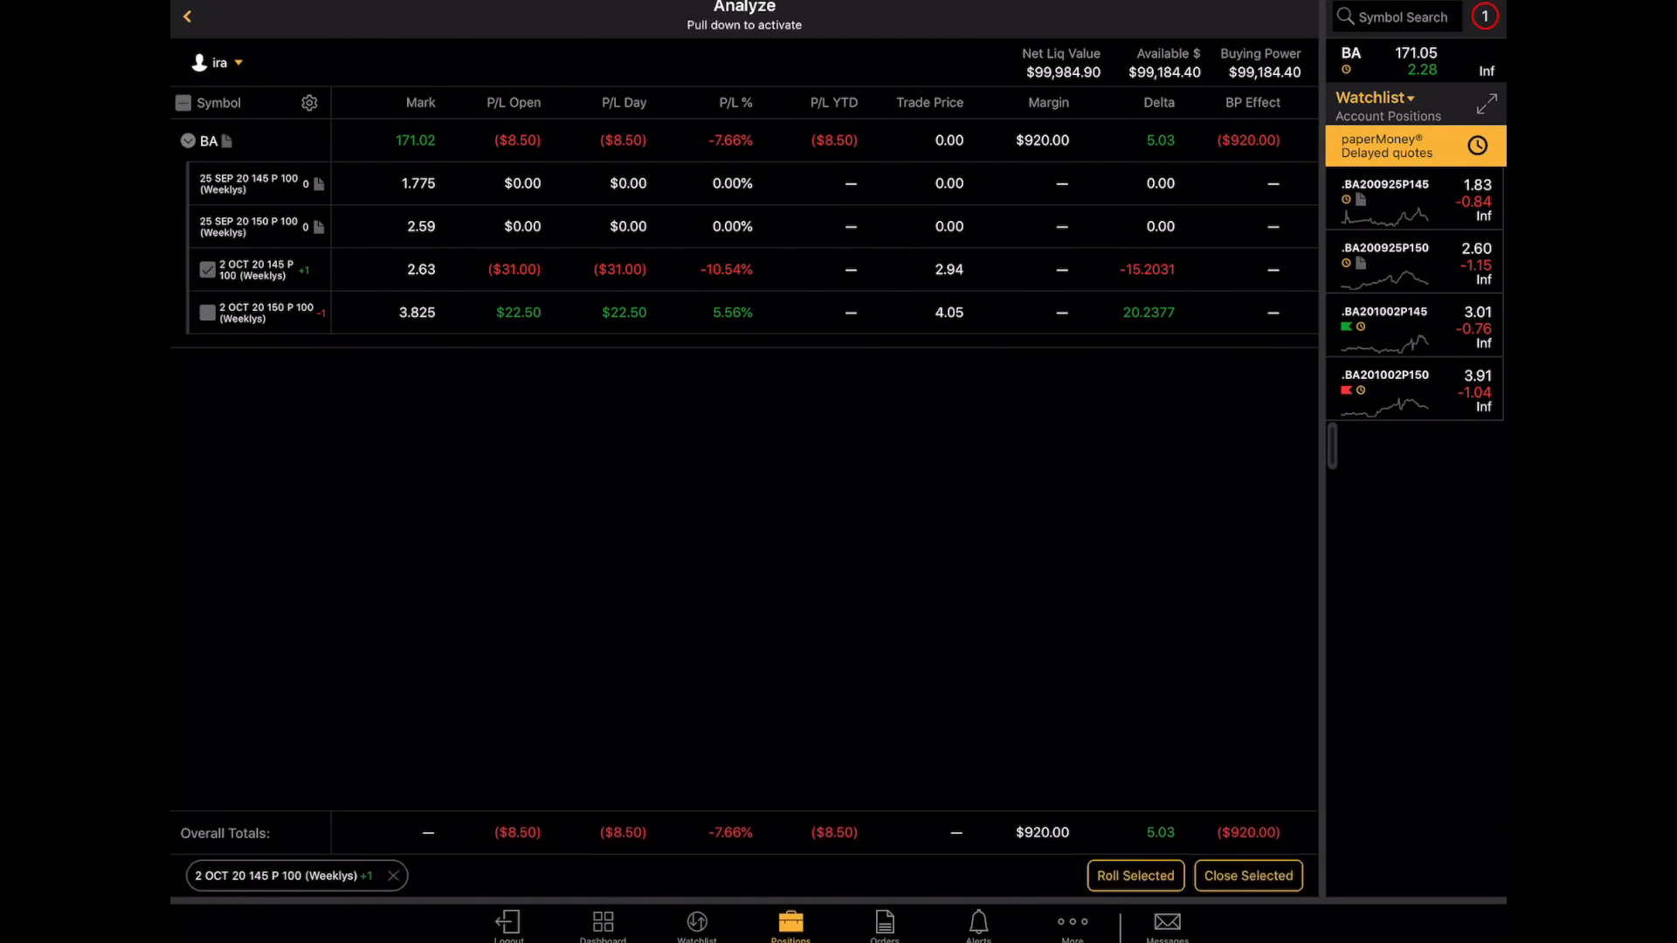
pyautogui.click(206, 312)
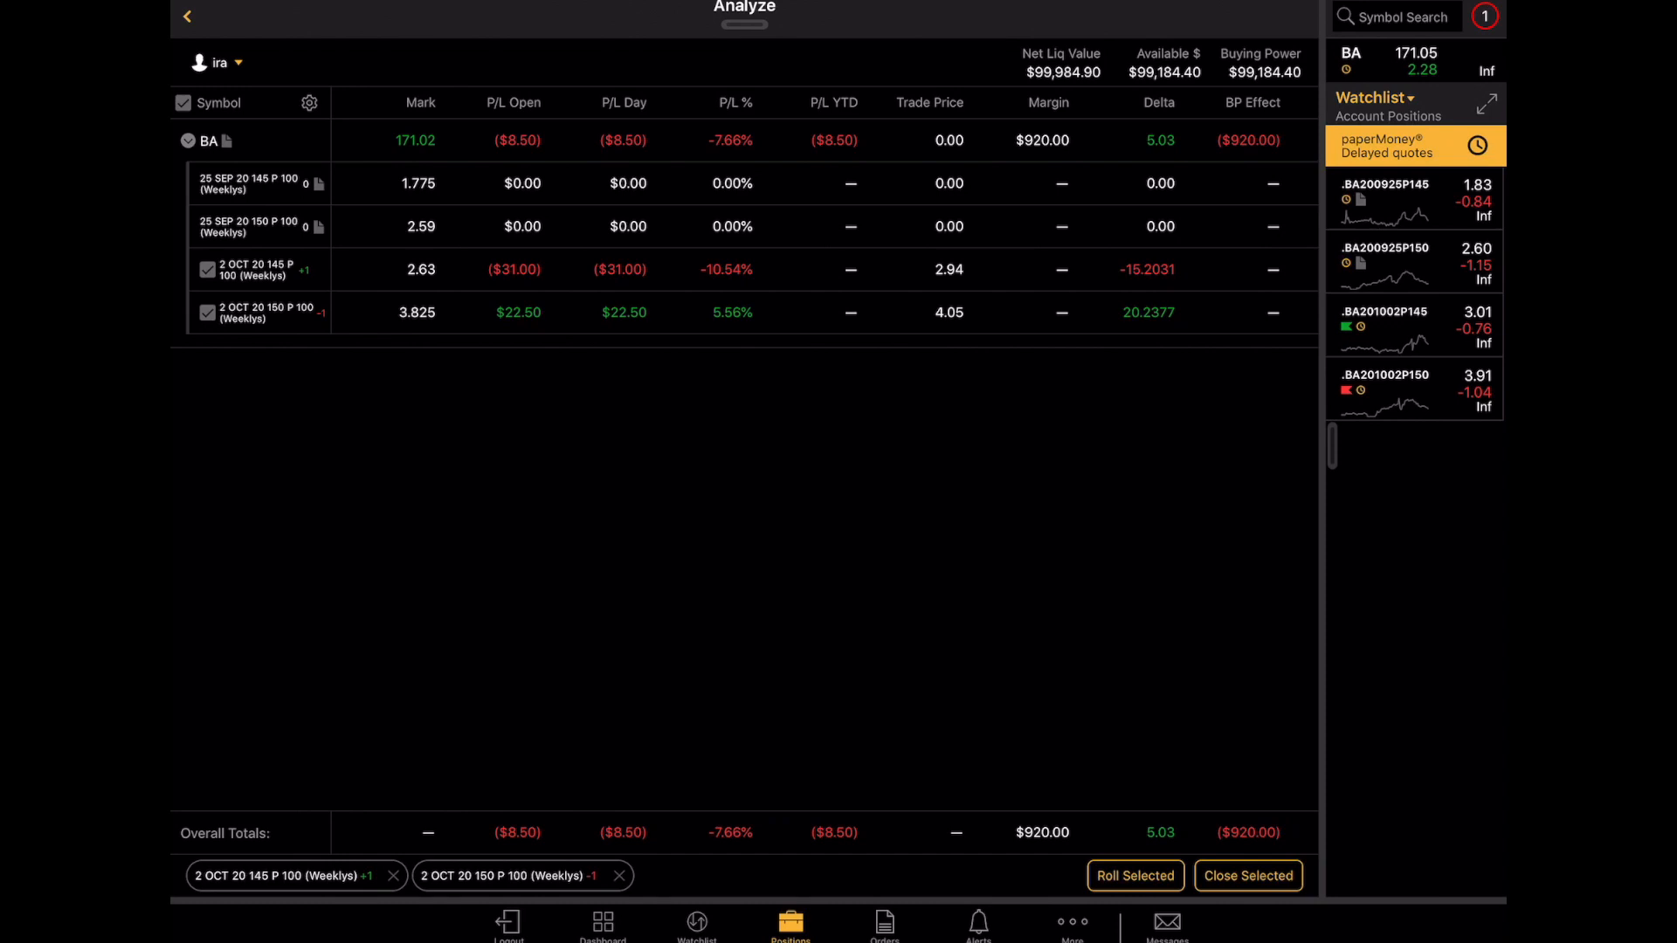
pyautogui.click(1247, 875)
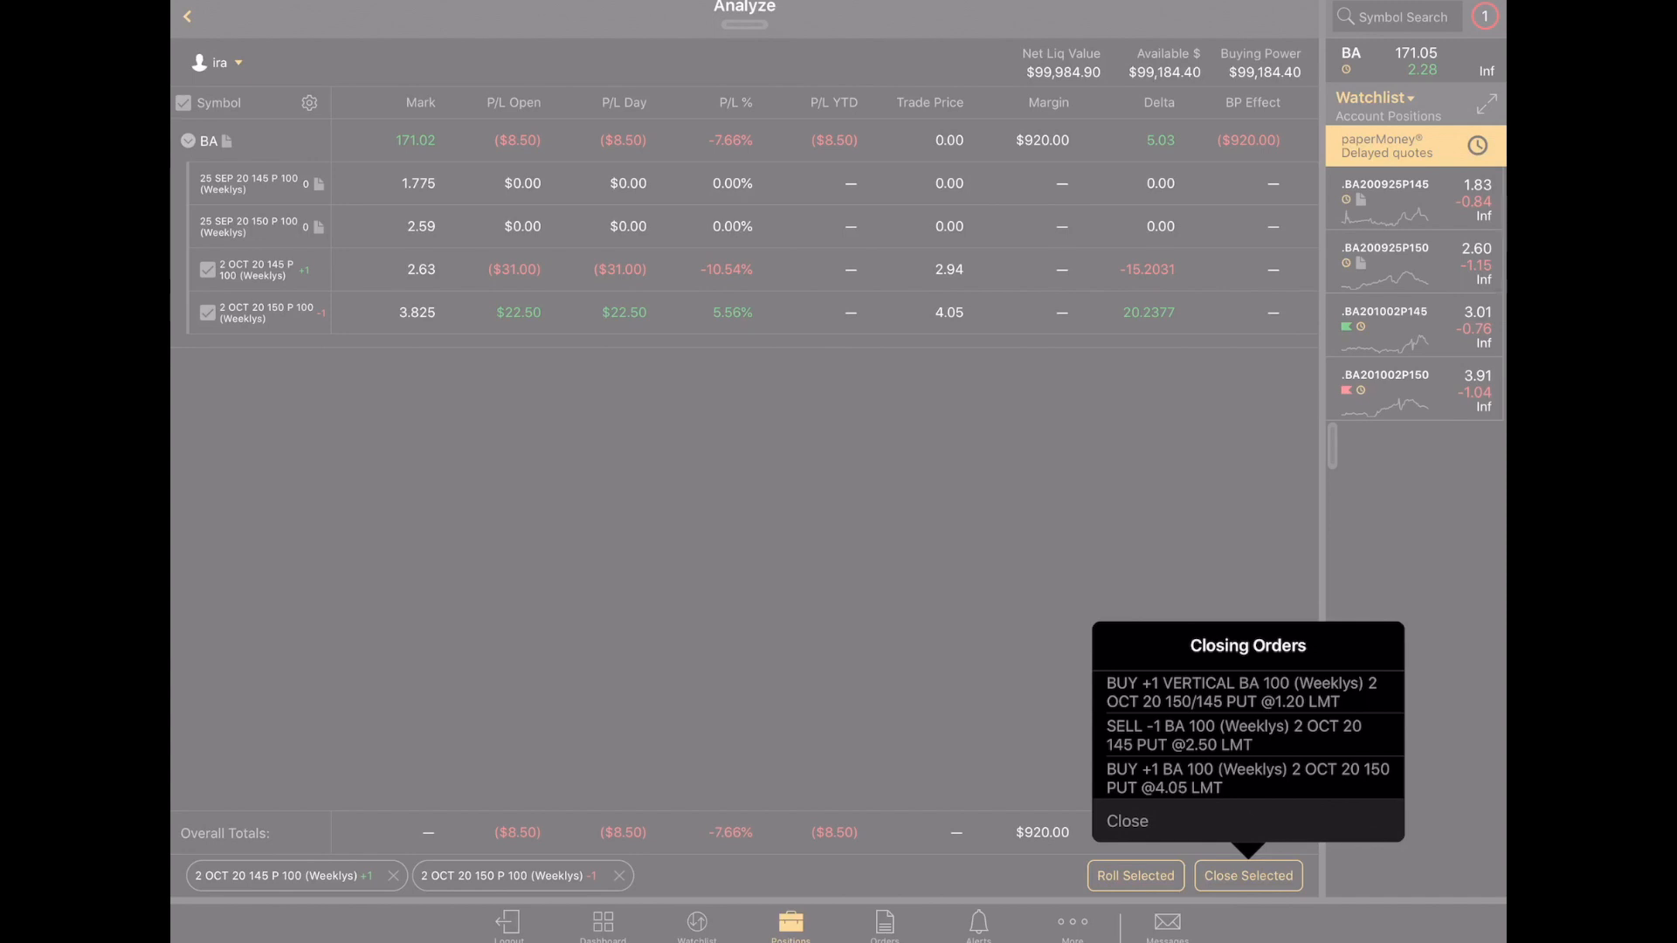
pyautogui.click(1230, 691)
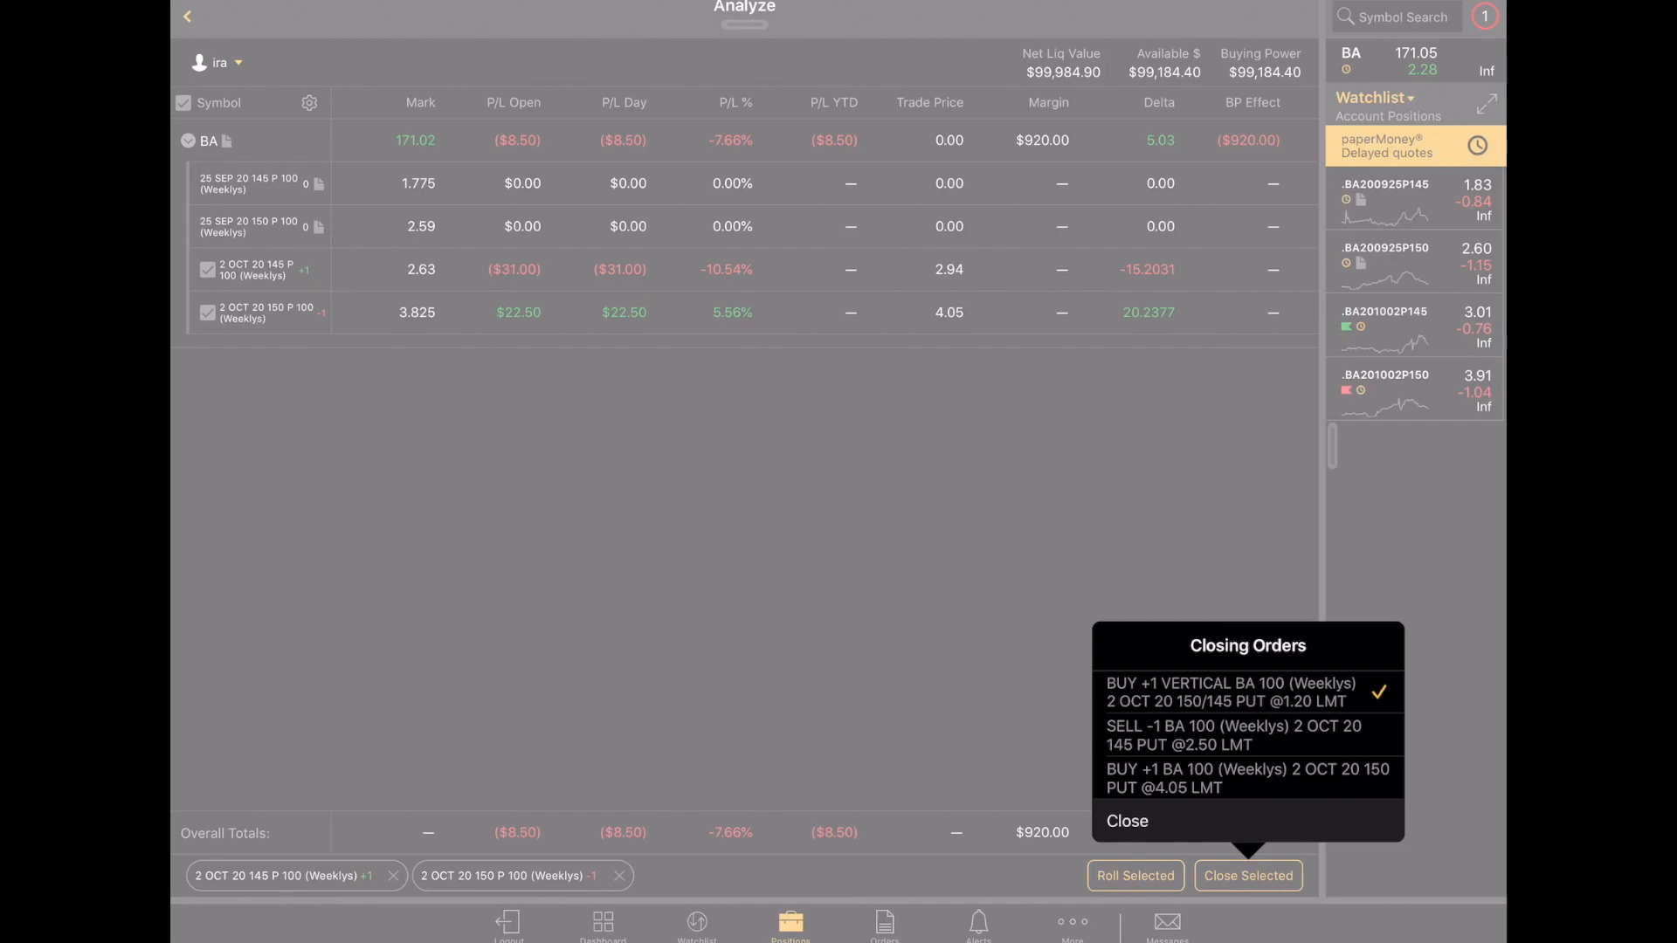
pyautogui.click(1231, 691)
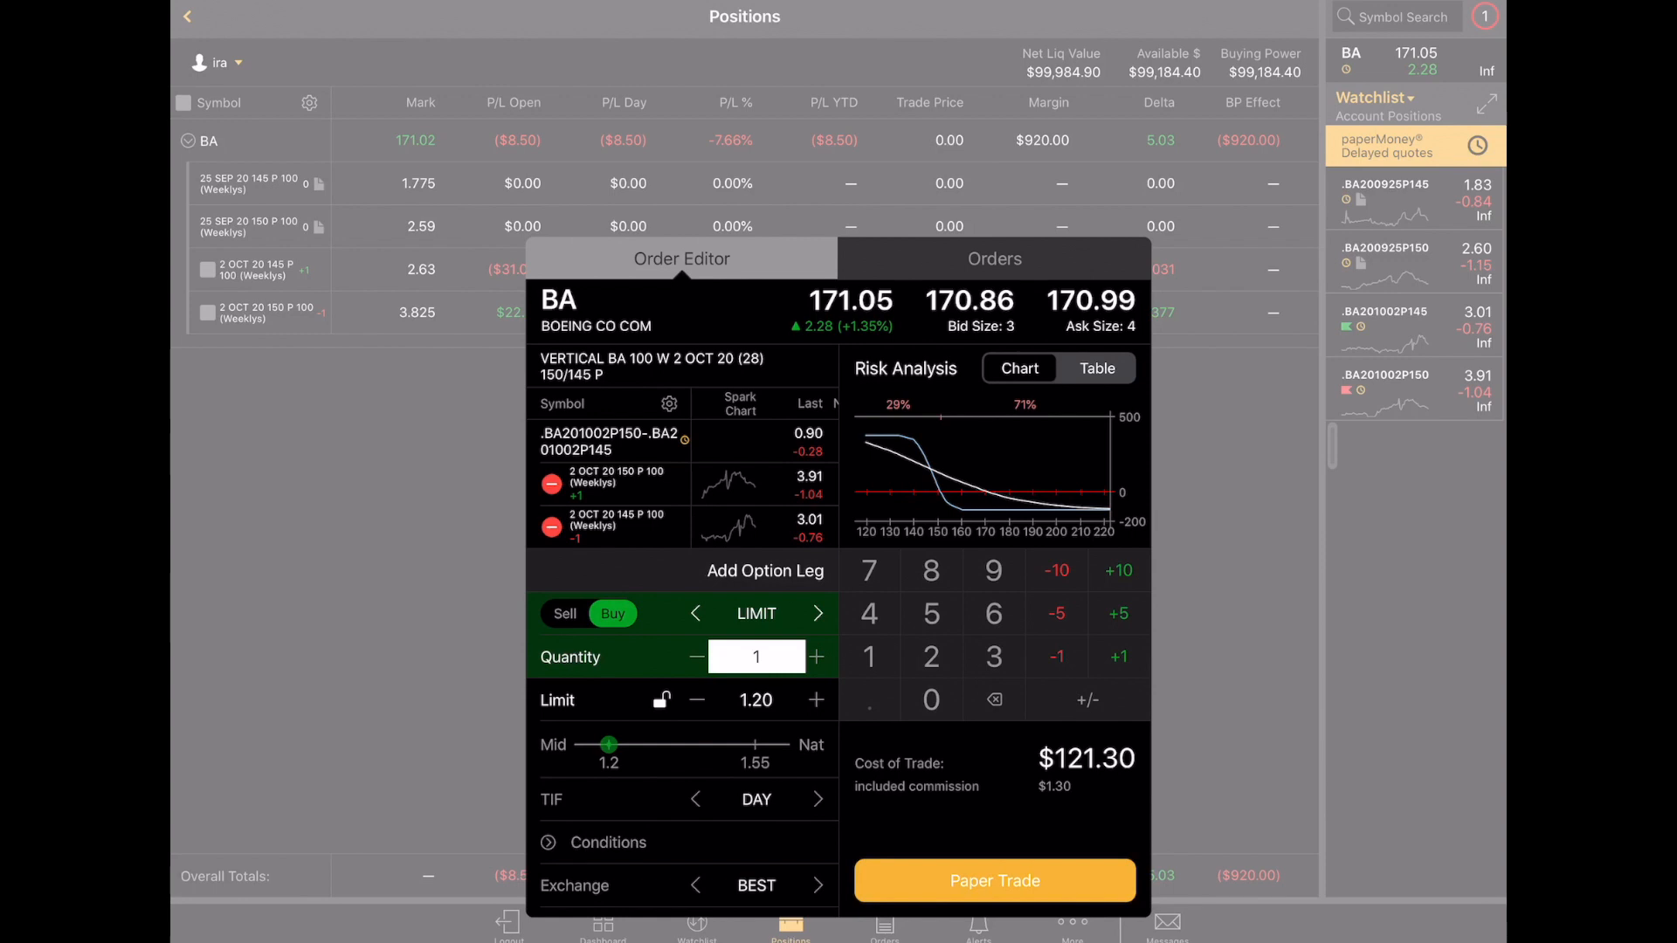
# - Make the closing order good till canceled, keeping the 1.20 limit
pyautogui.click(816, 699)
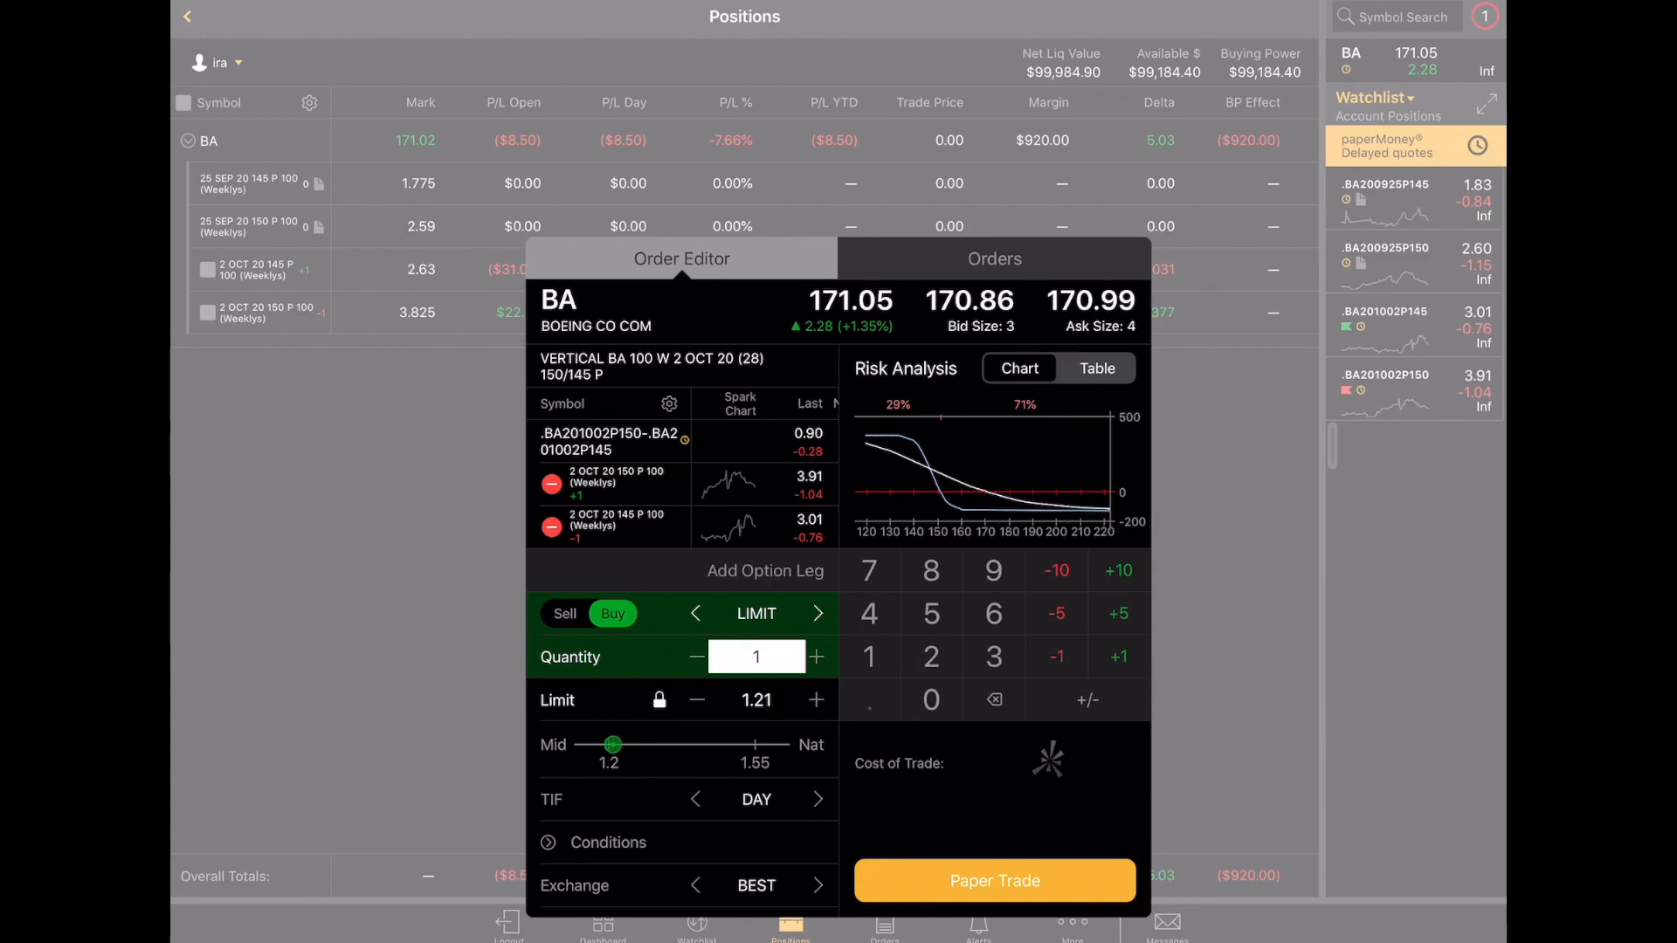
pyautogui.click(696, 699)
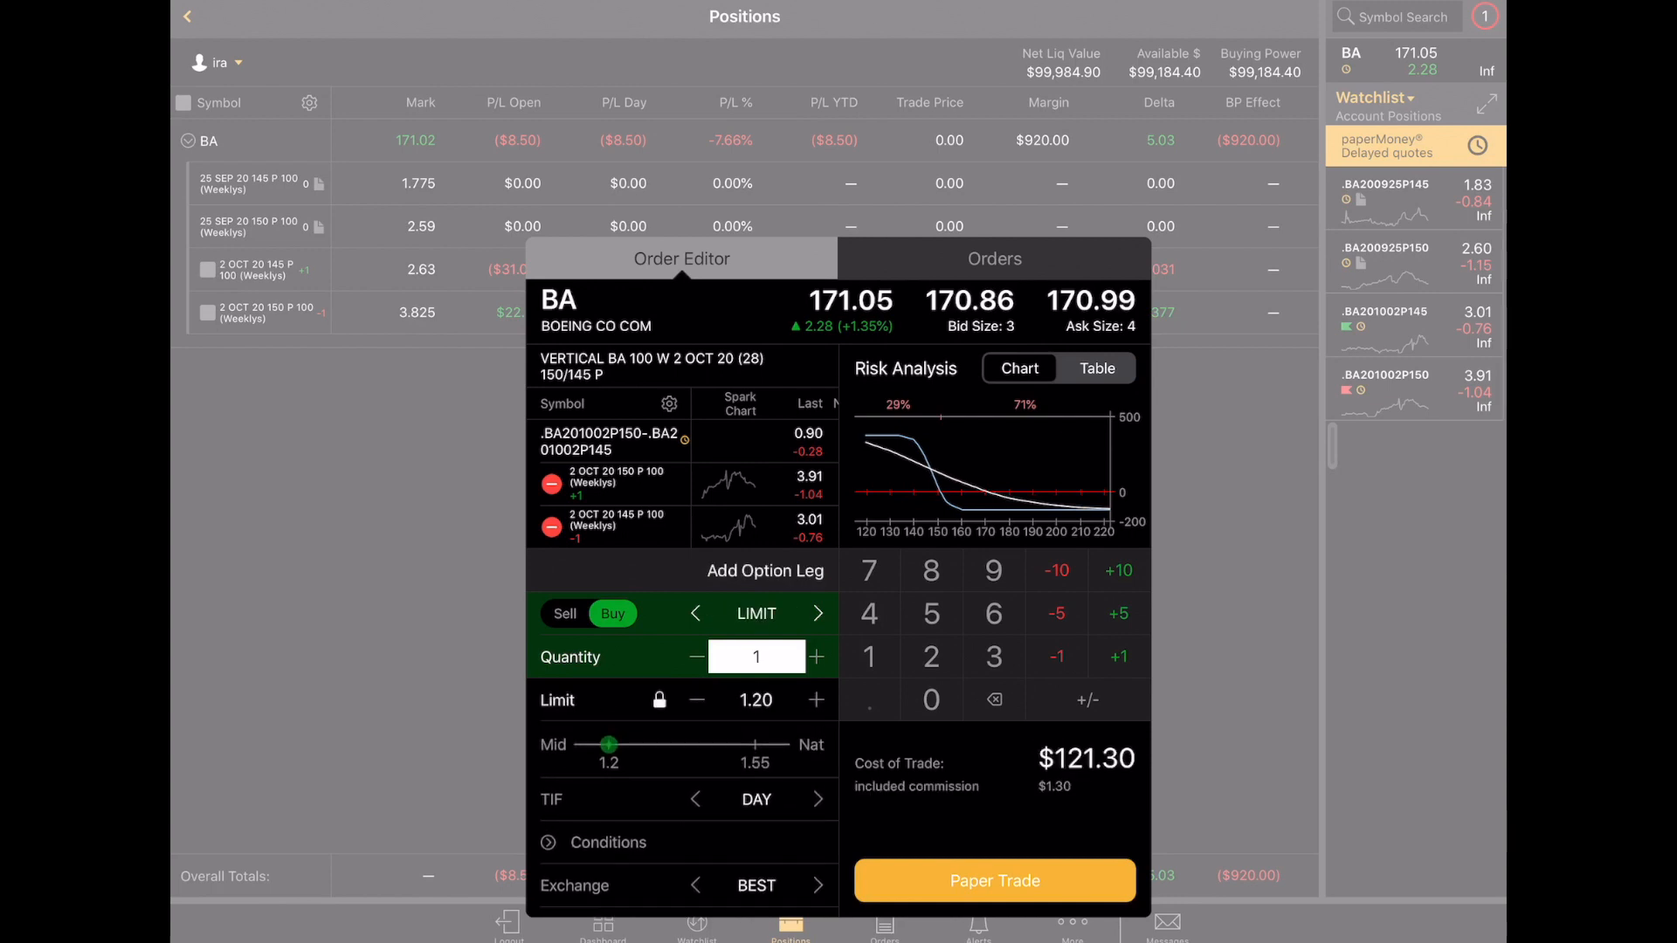
pyautogui.click(819, 799)
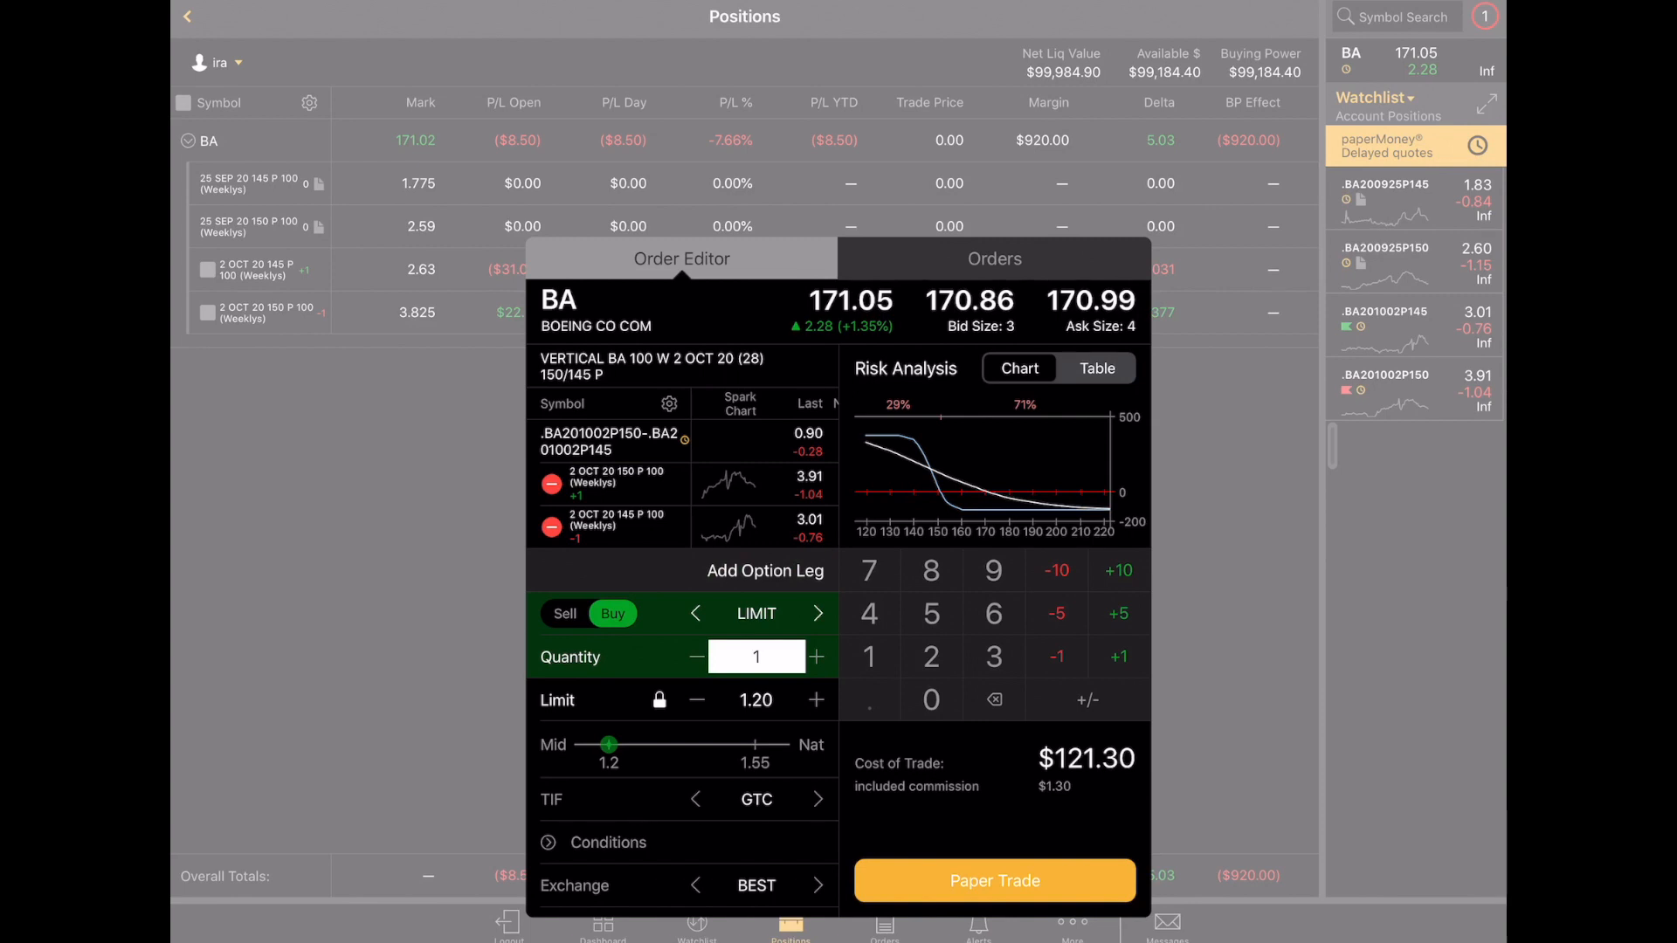
# - Lower the limit price to 0.10, send the order and dismiss the confirmation
pyautogui.click(754, 700)
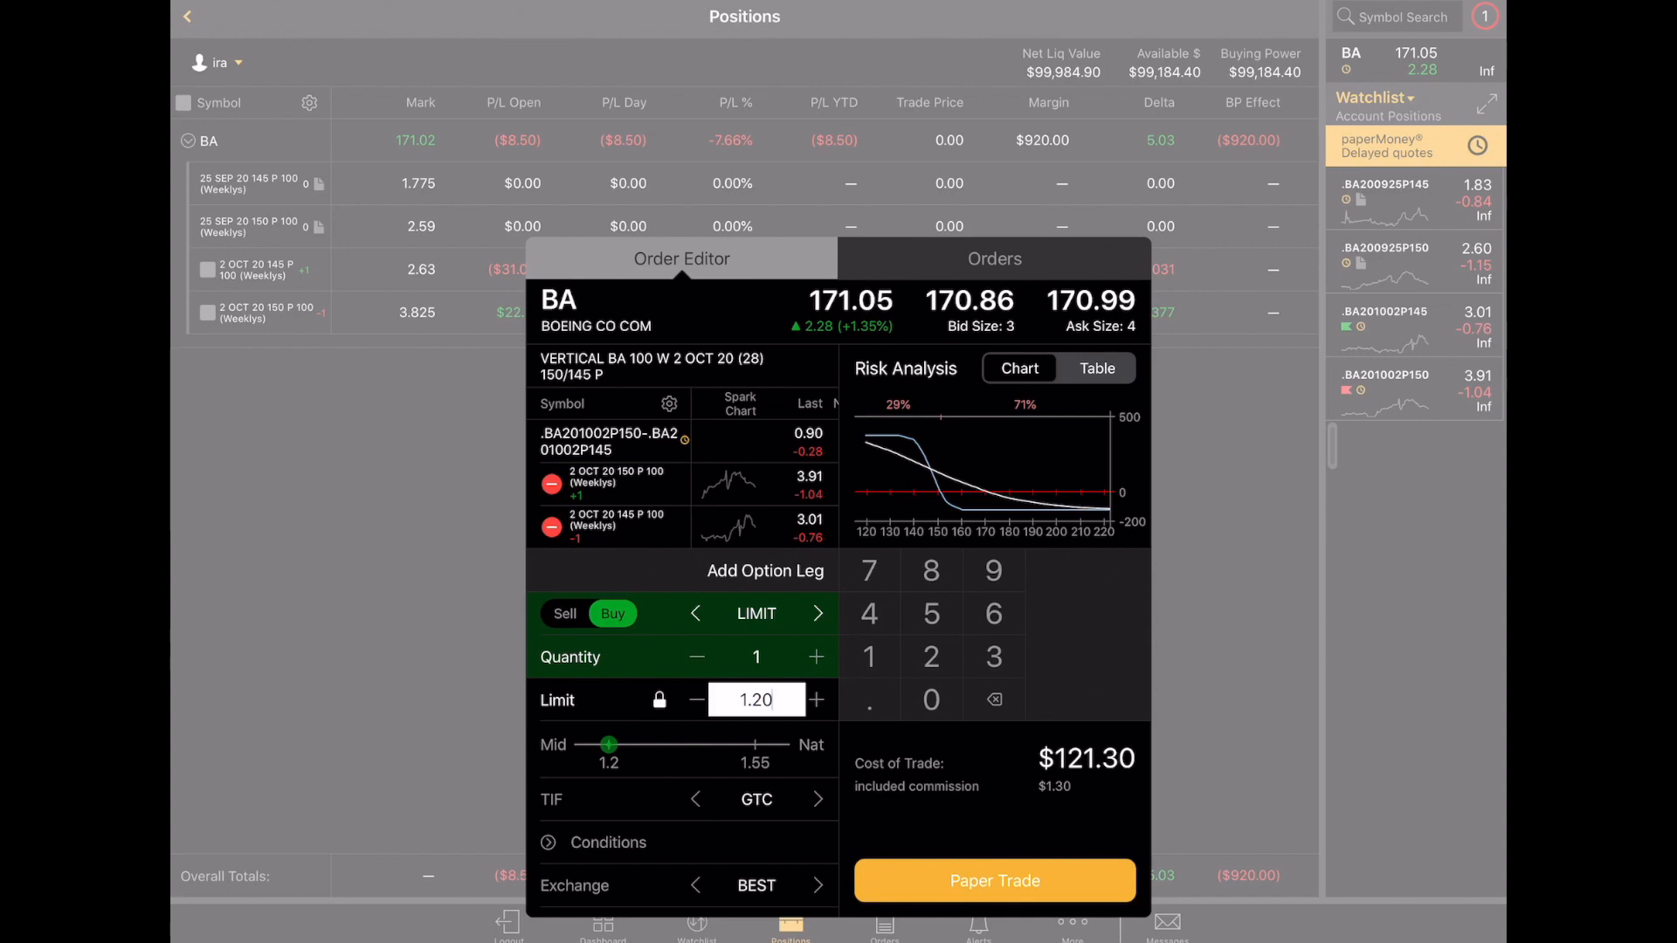
pyautogui.click(754, 699)
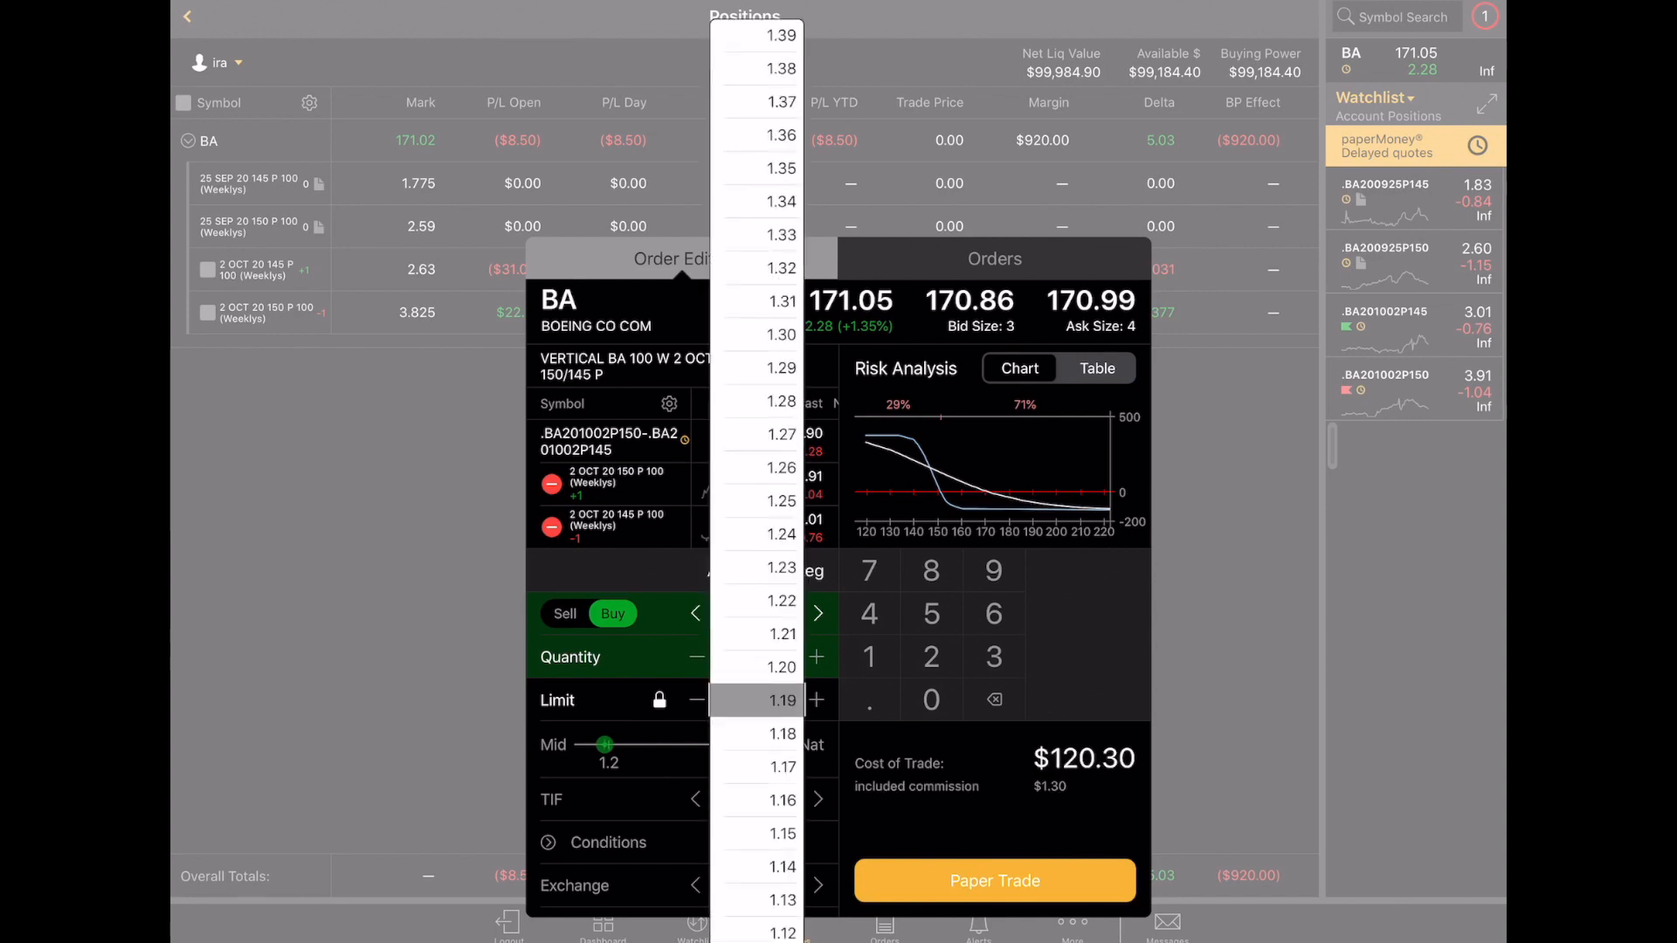
pyautogui.scroll(-3)
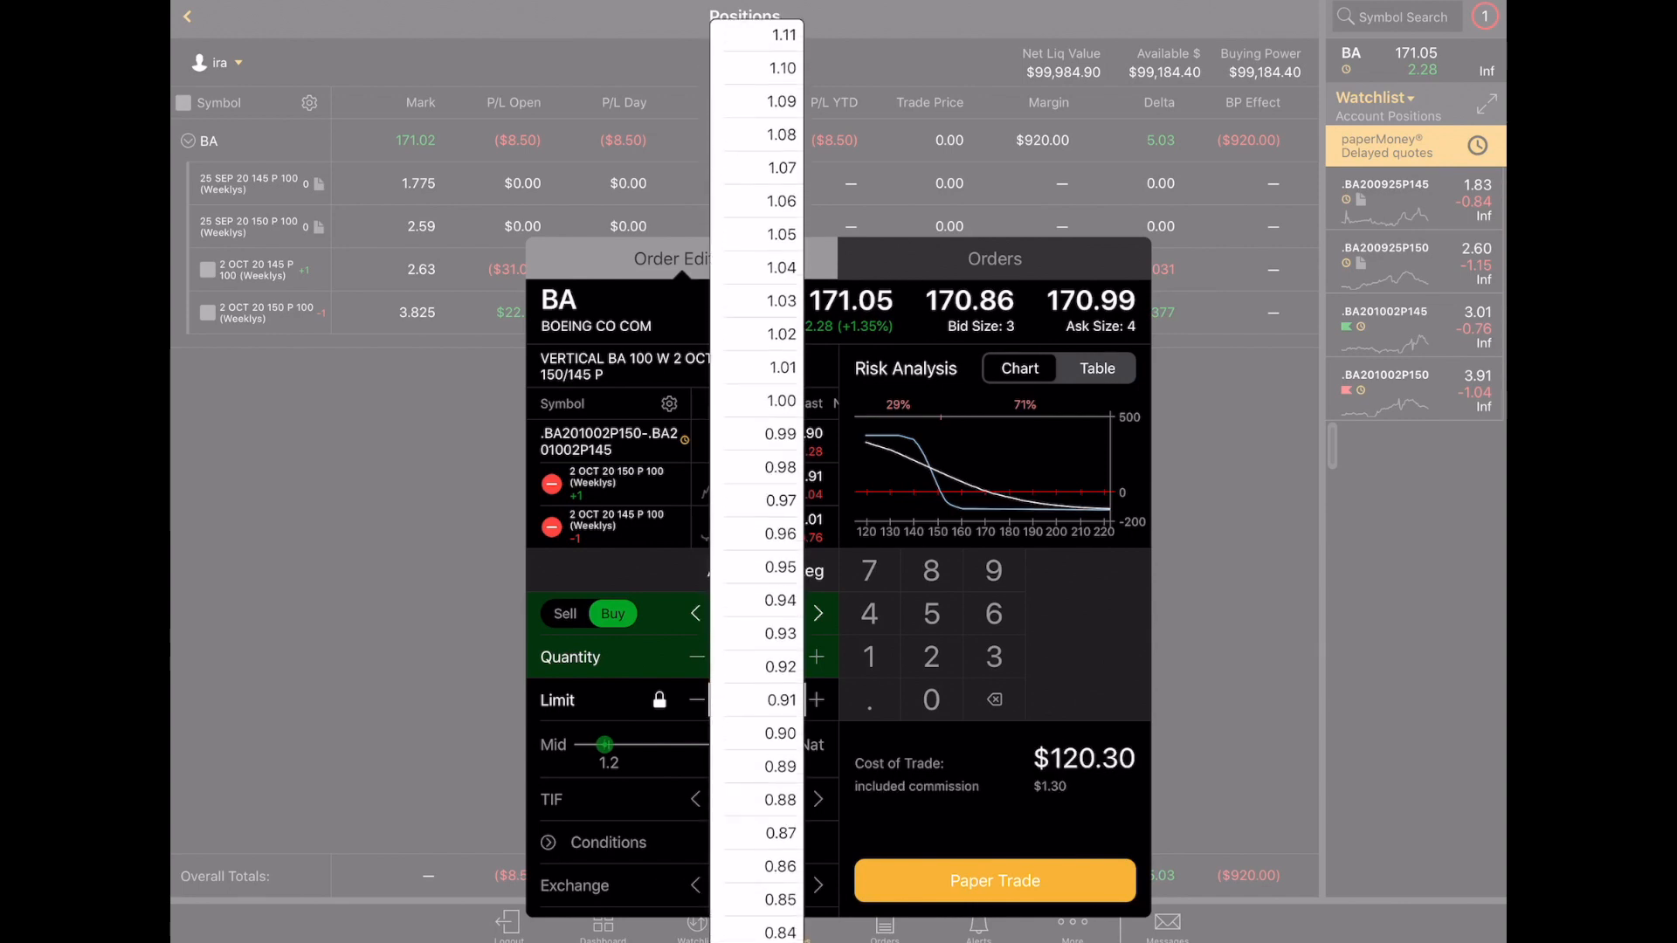
pyautogui.scroll(-3)
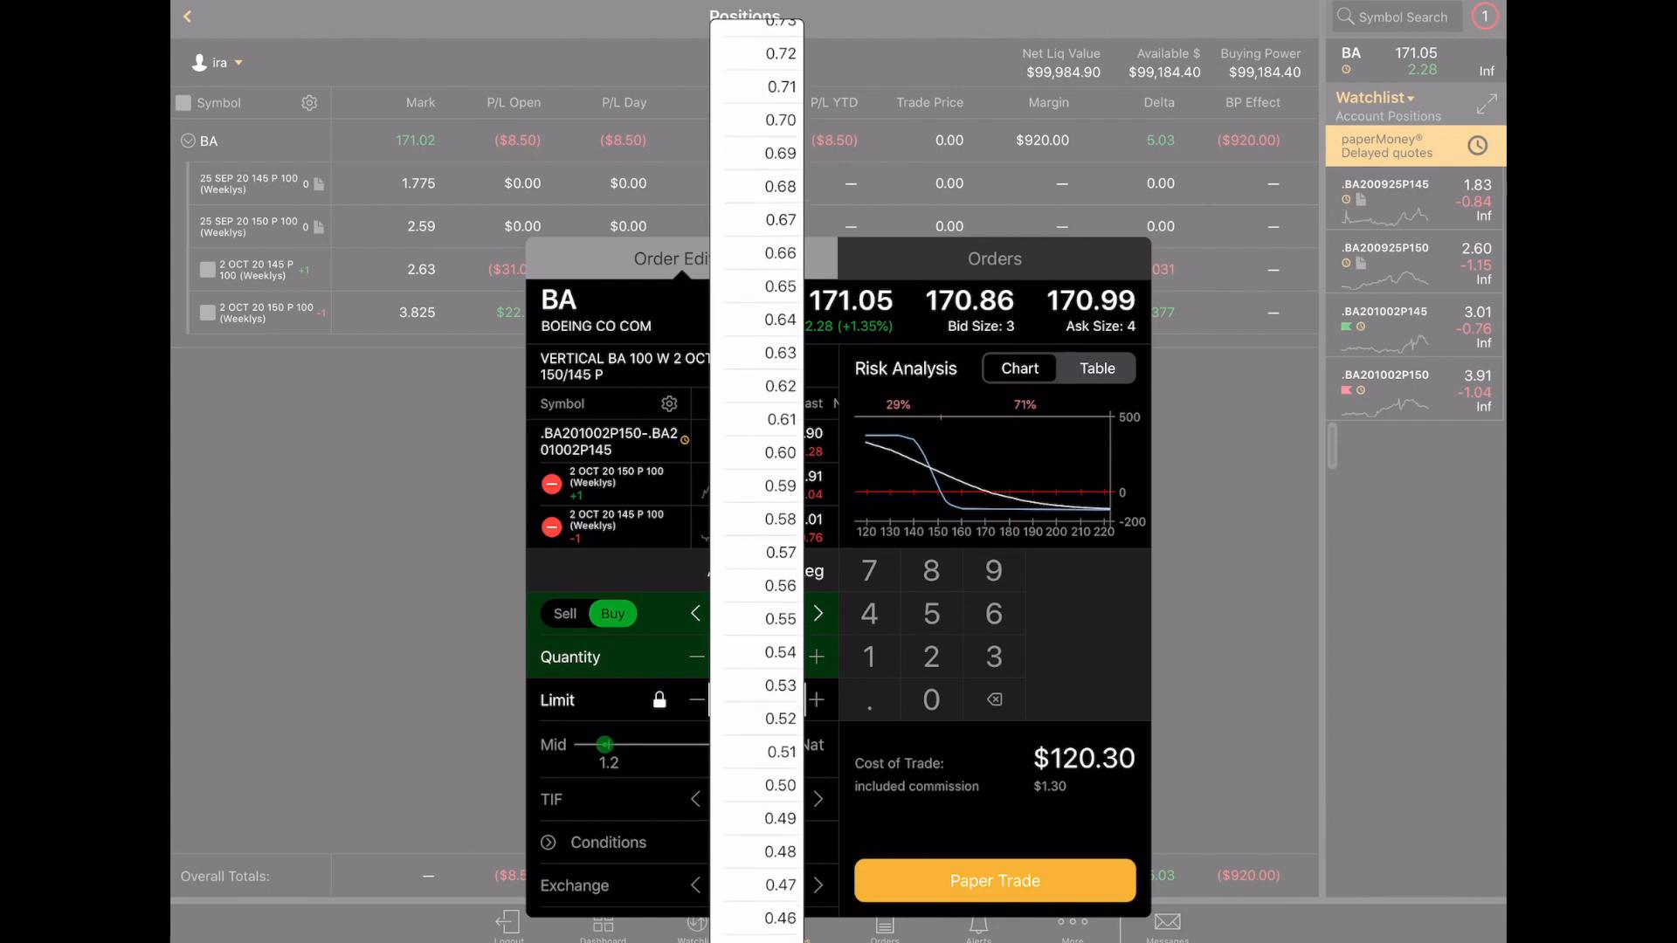
pyautogui.scroll(-3)
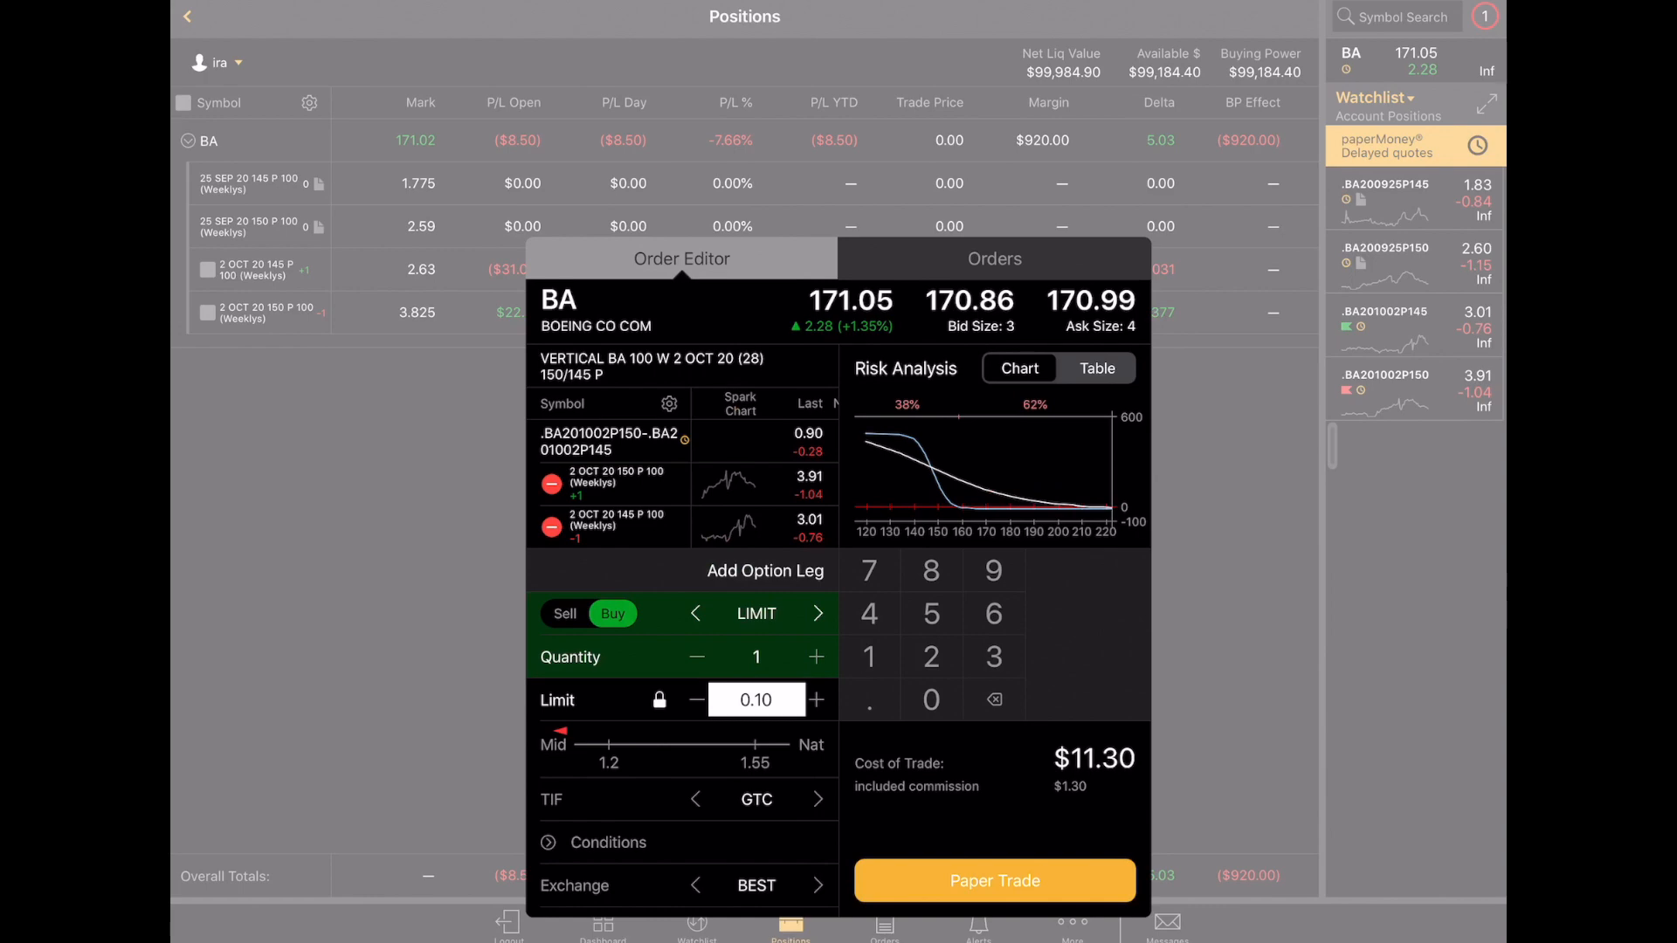
pyautogui.click(991, 880)
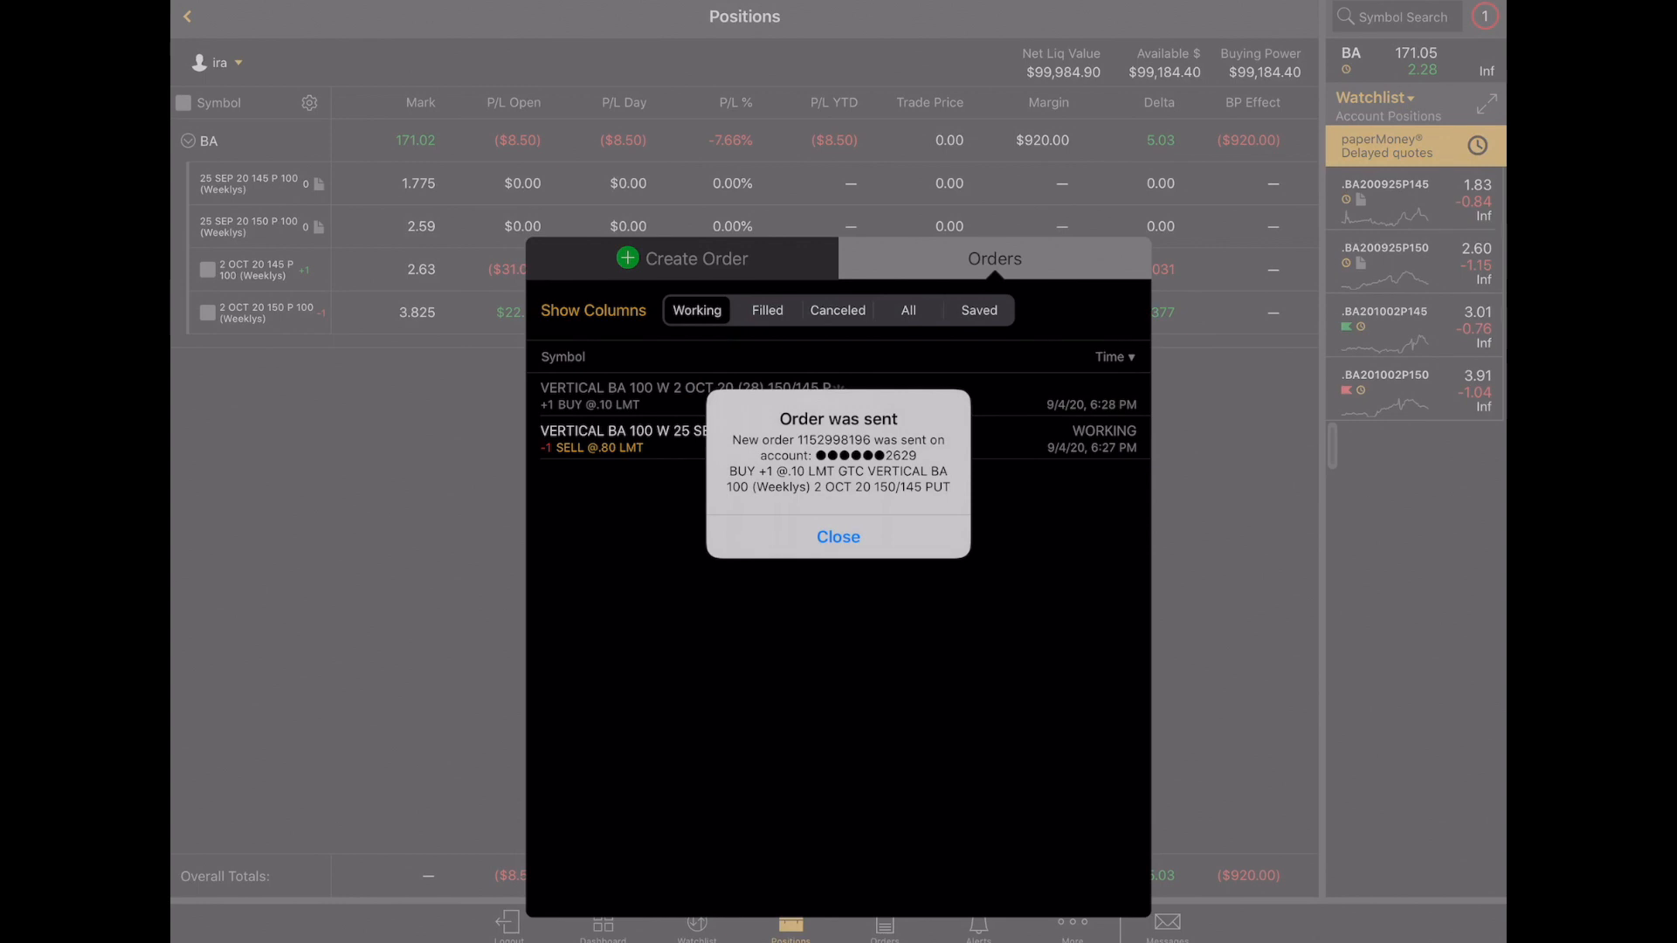
pyautogui.click(838, 537)
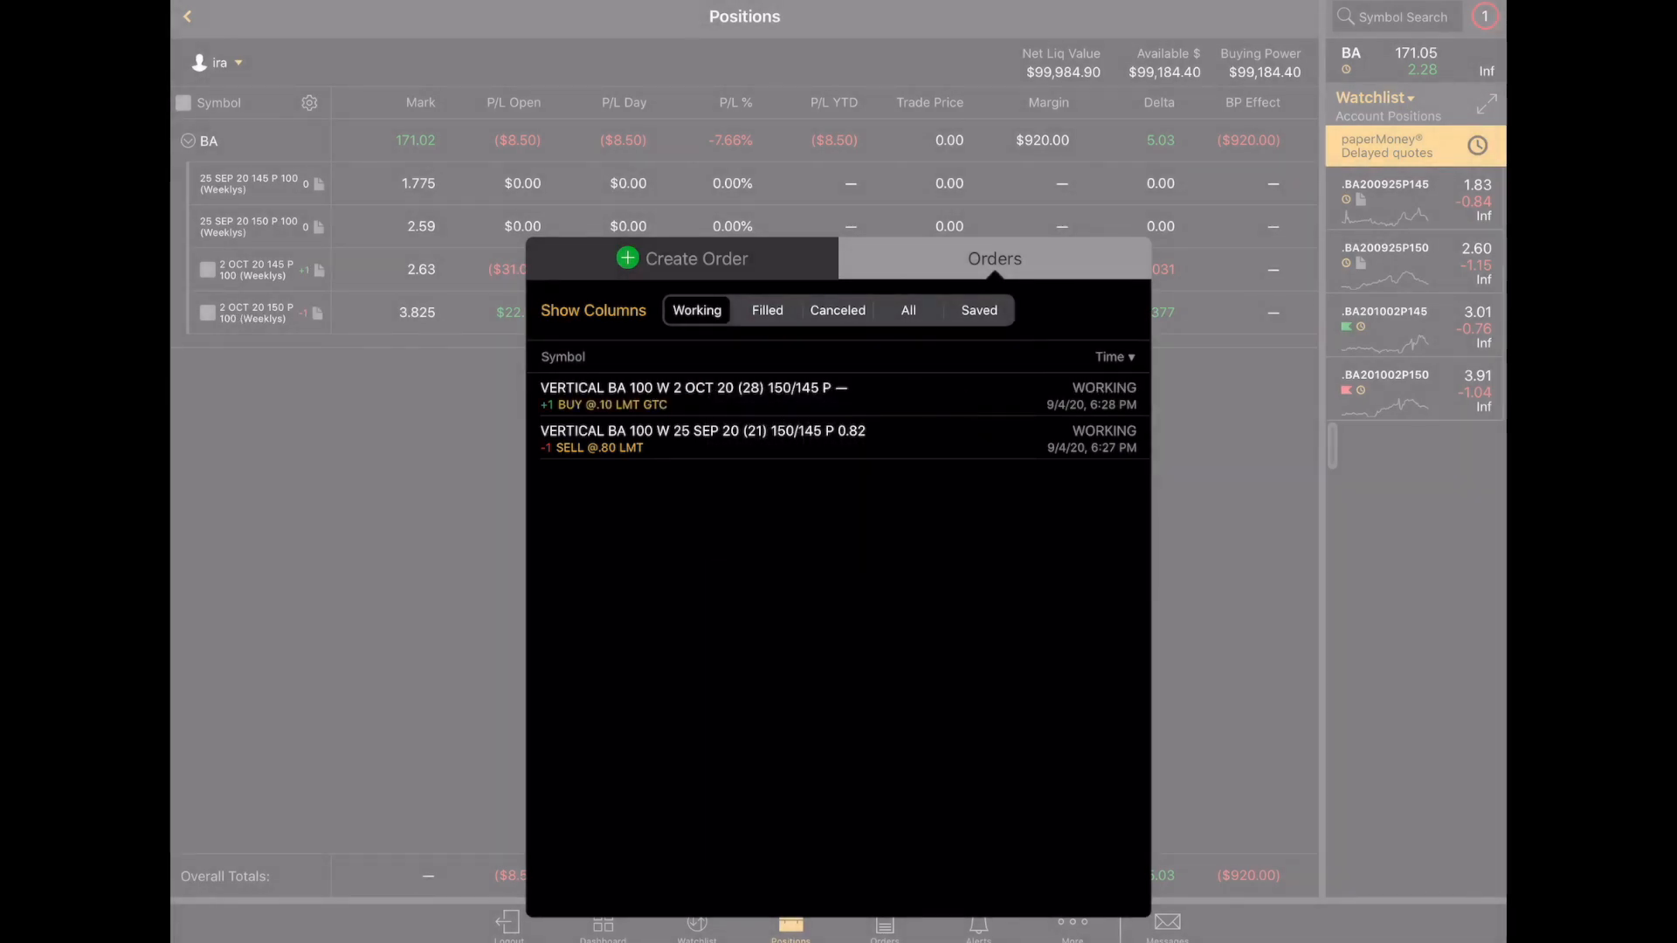